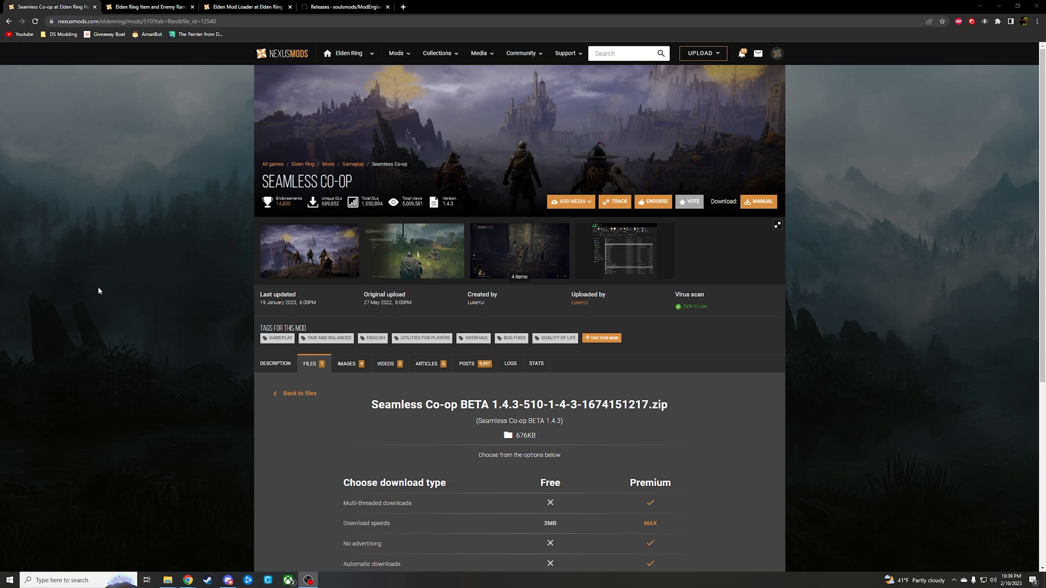
{"action": "mouse_move", "coordinate": [156, 305]}
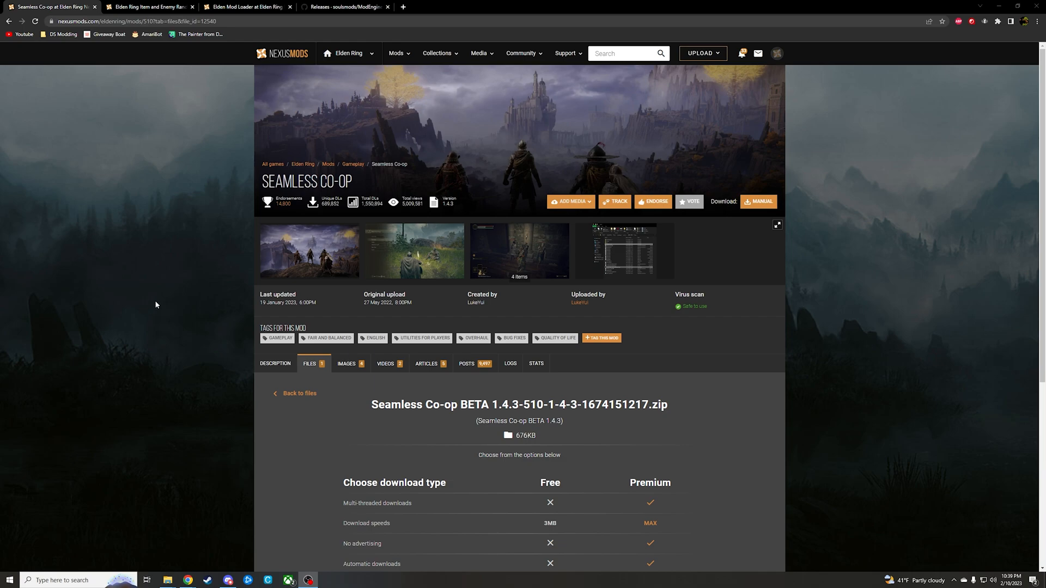
{"action": "mouse_move", "coordinate": [177, 301]}
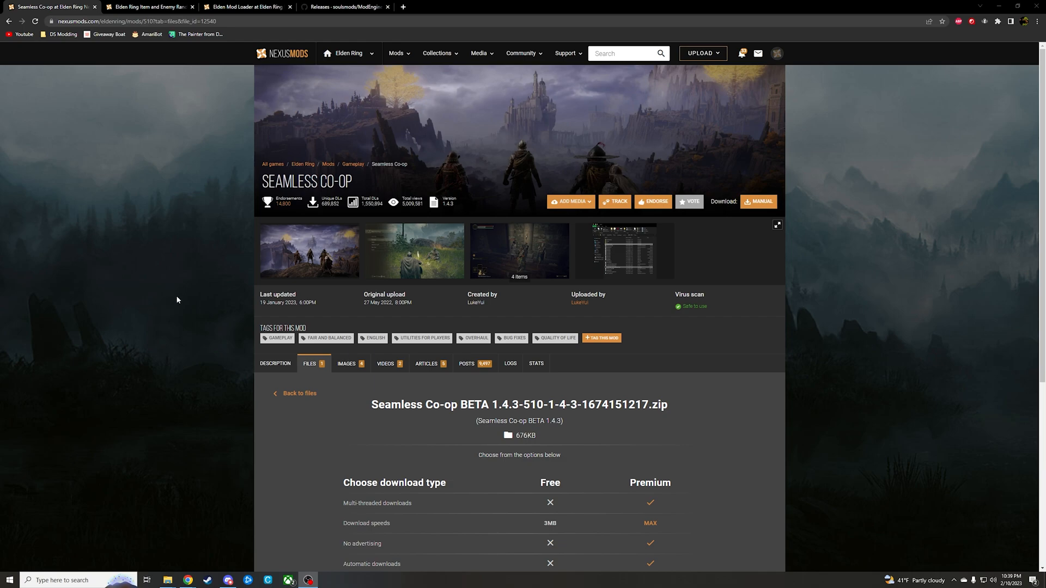
{"action": "mouse_move", "coordinate": [365, 187]}
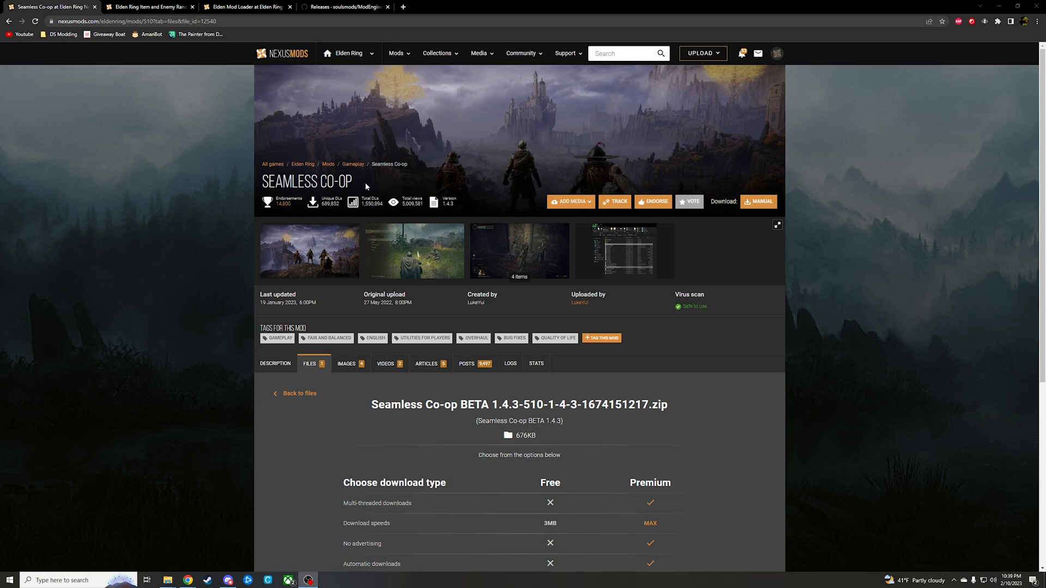
Review the Randomizer, Elden Mod Loader and ModEngine2 releases pages in turn.
{"action": "left_click", "coordinate": [147, 6]}
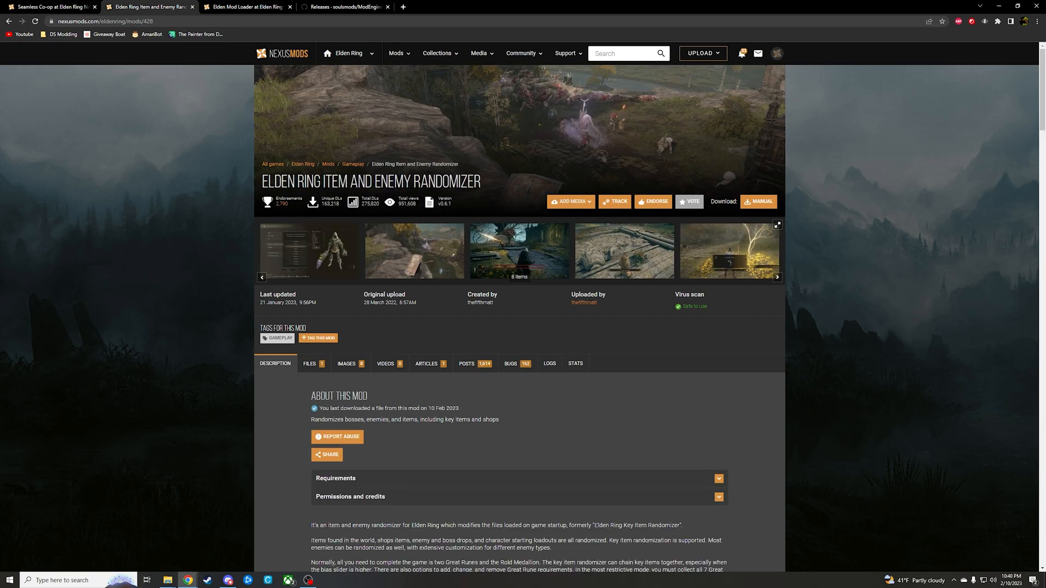
{"action": "left_click", "coordinate": [247, 6]}
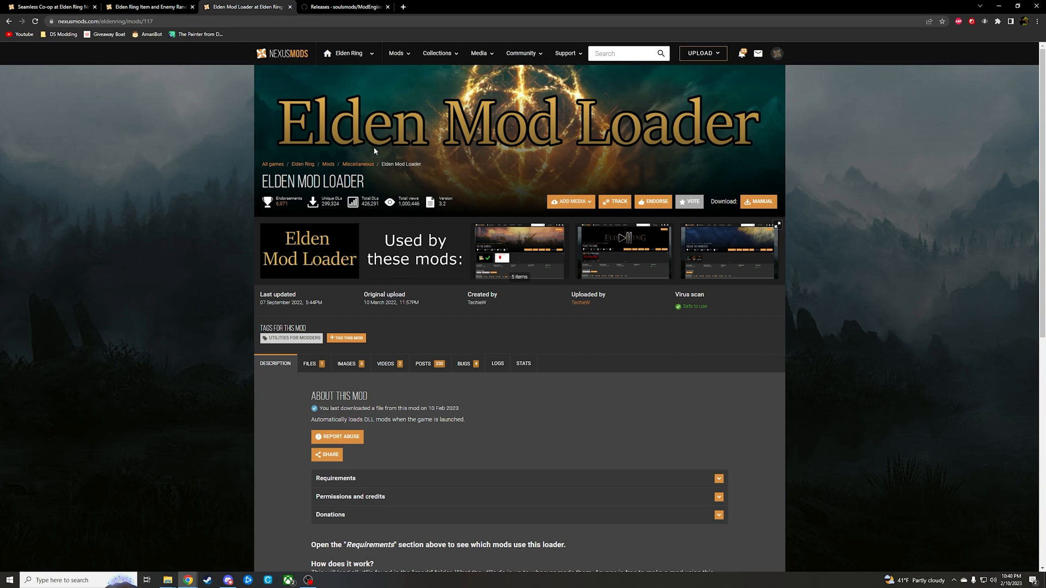
{"action": "left_click", "coordinate": [344, 6]}
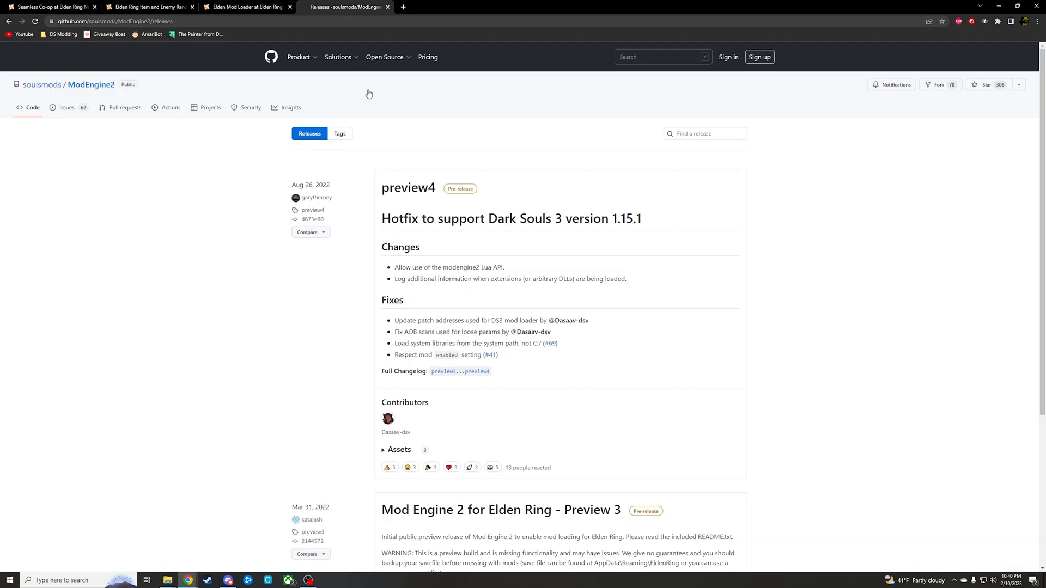
{"action": "mouse_move", "coordinate": [630, 210]}
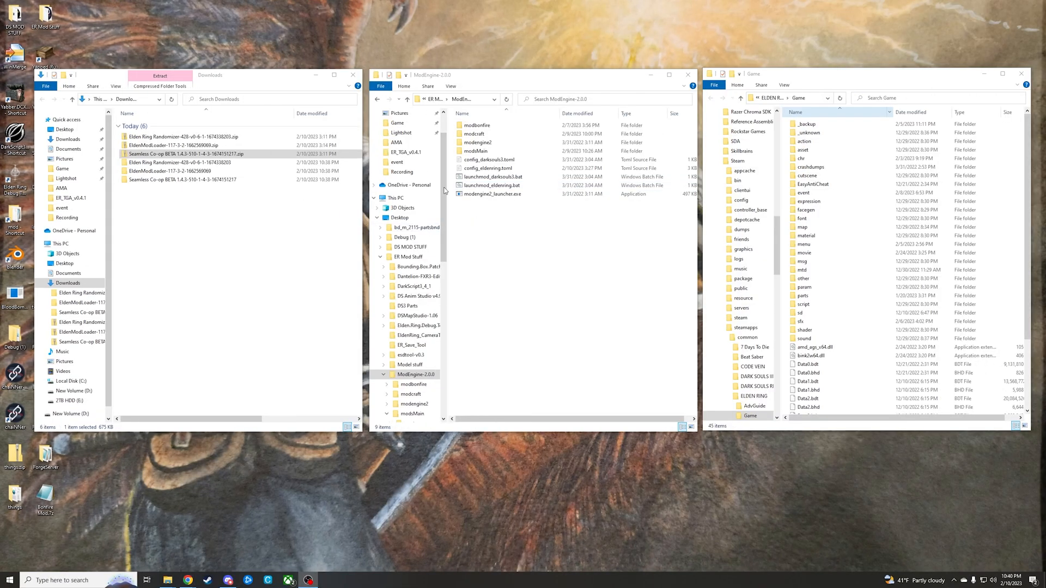
{"action": "left_click", "coordinate": [410, 247]}
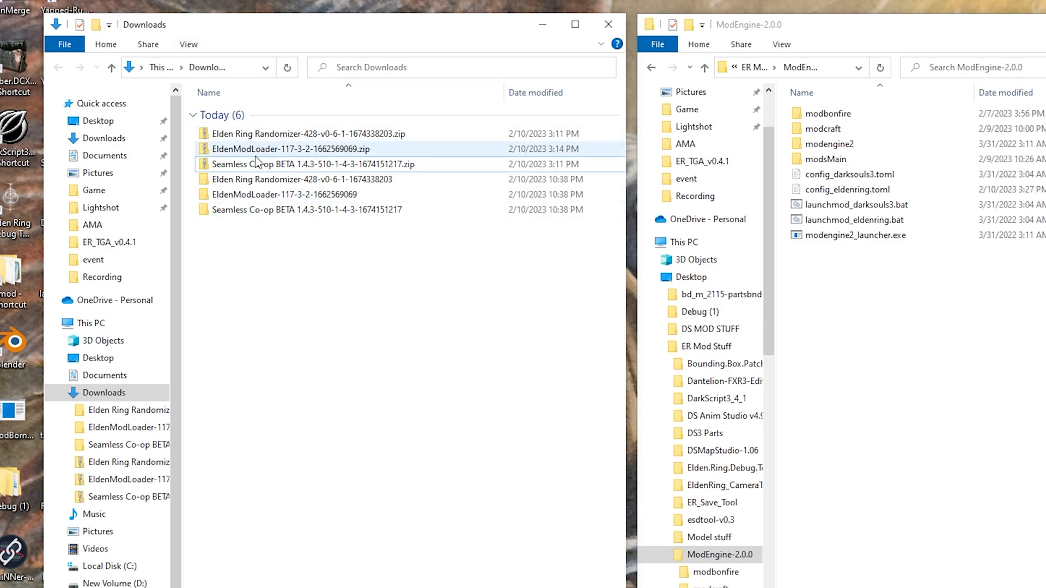
{"action": "left_click", "coordinate": [304, 133]}
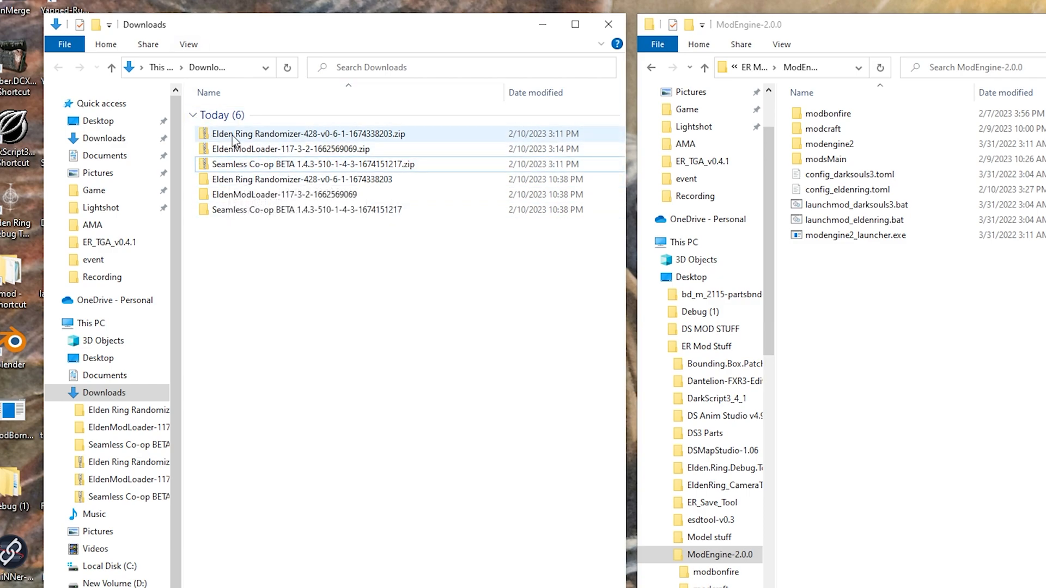
{"action": "left_click", "coordinate": [301, 178]}
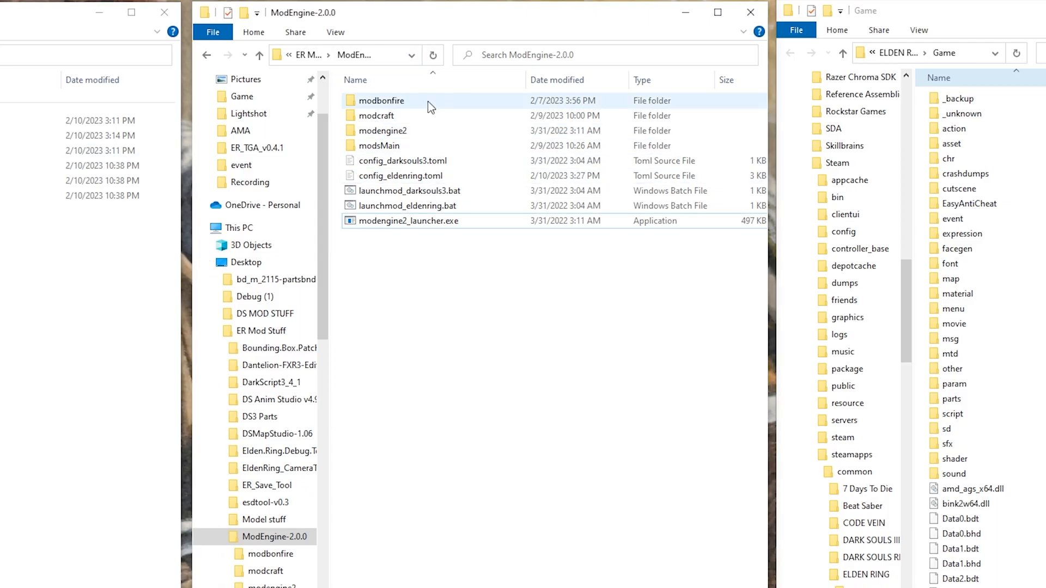
{"action": "mouse_move", "coordinate": [456, 176]}
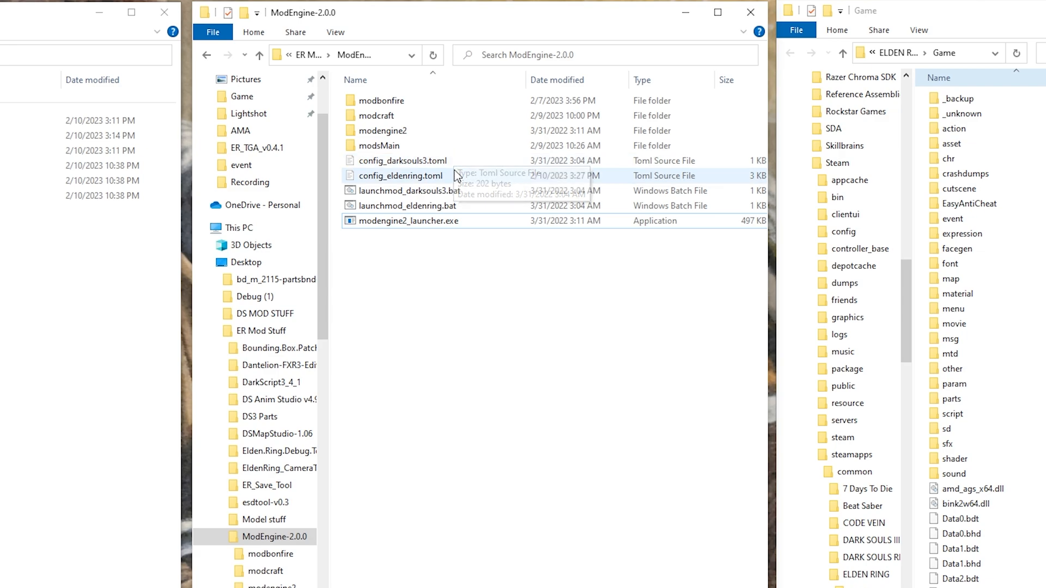
{"action": "mouse_move", "coordinate": [431, 94]}
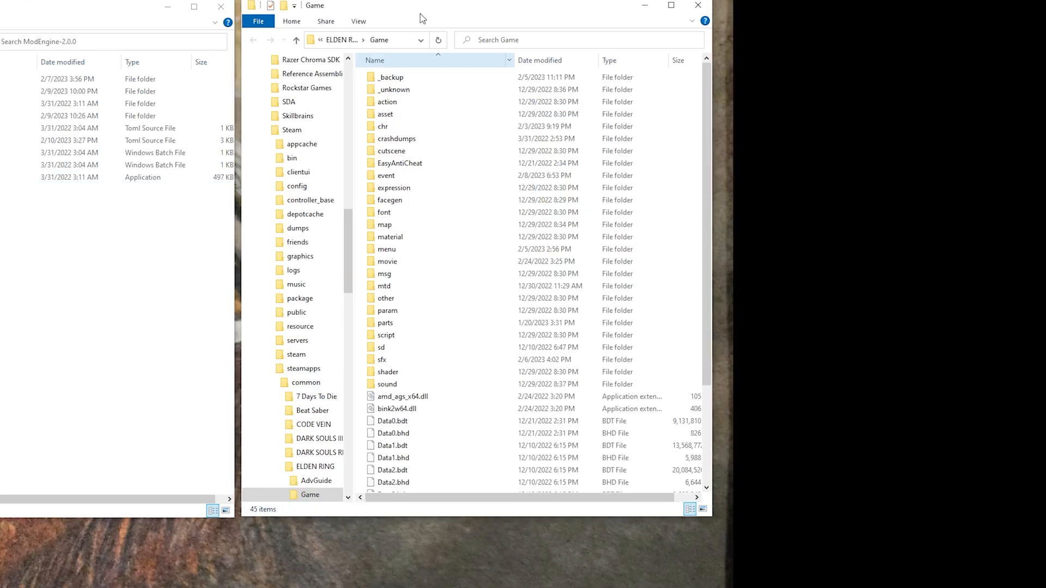
{"action": "mouse_move", "coordinate": [390, 13]}
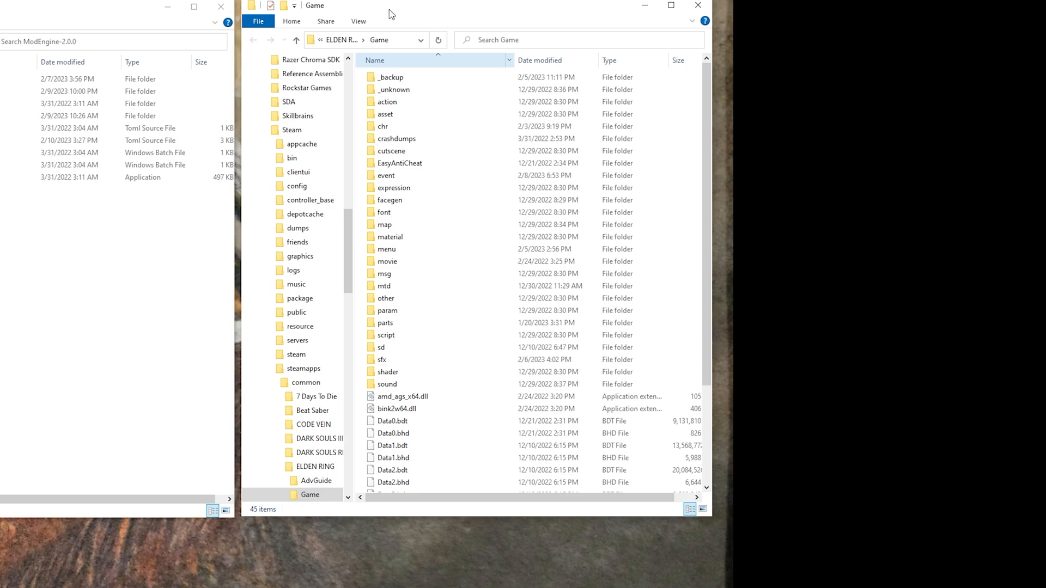
{"action": "left_click", "coordinate": [394, 89]}
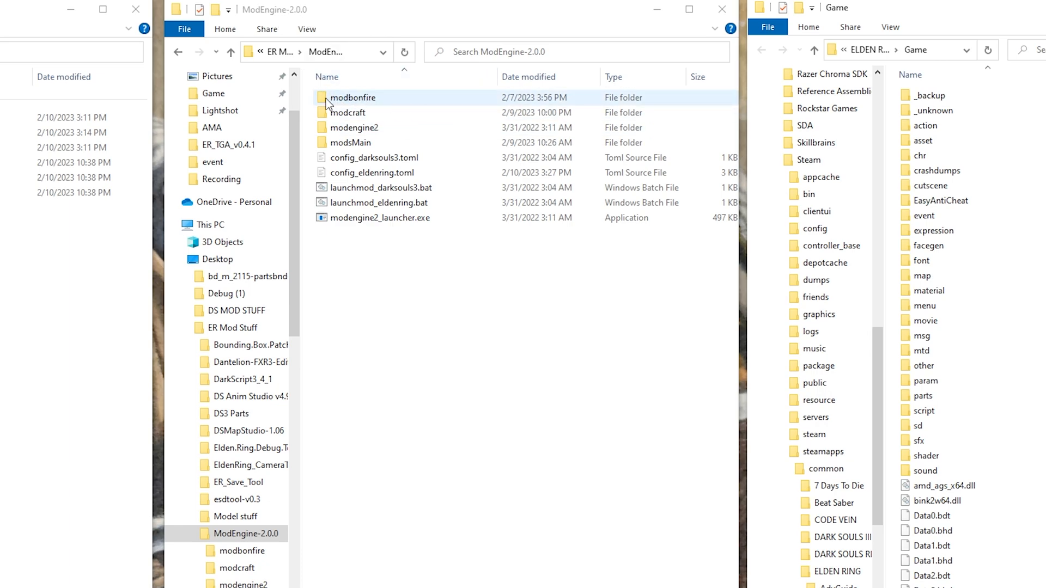
{"action": "left_click", "coordinate": [352, 113]}
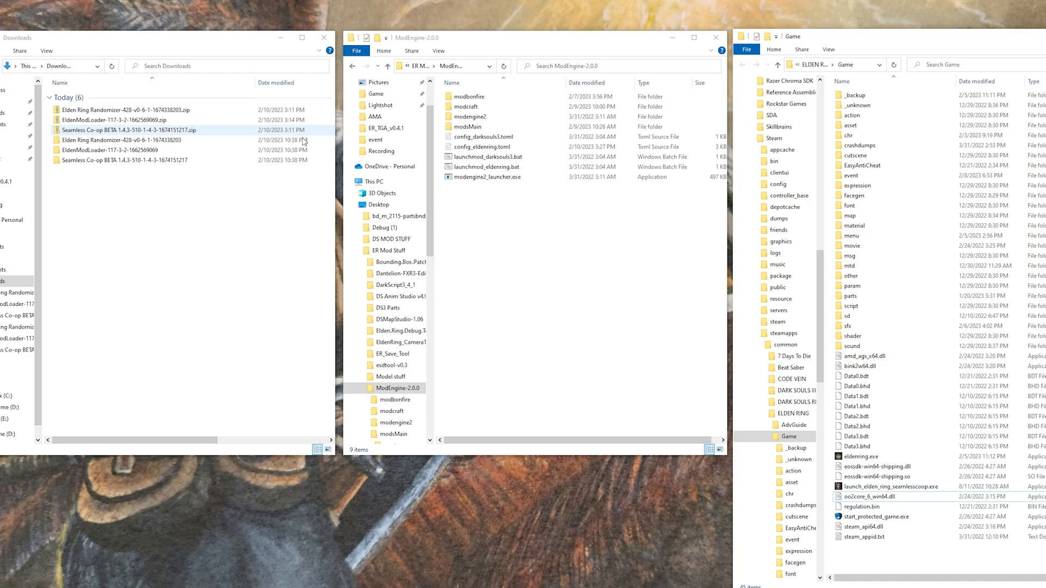
Copy dinput8.dll, mod_loader_config.ini and the mods folder from the extracted ElderModLoader into Game.
{"action": "left_click", "coordinate": [133, 141]}
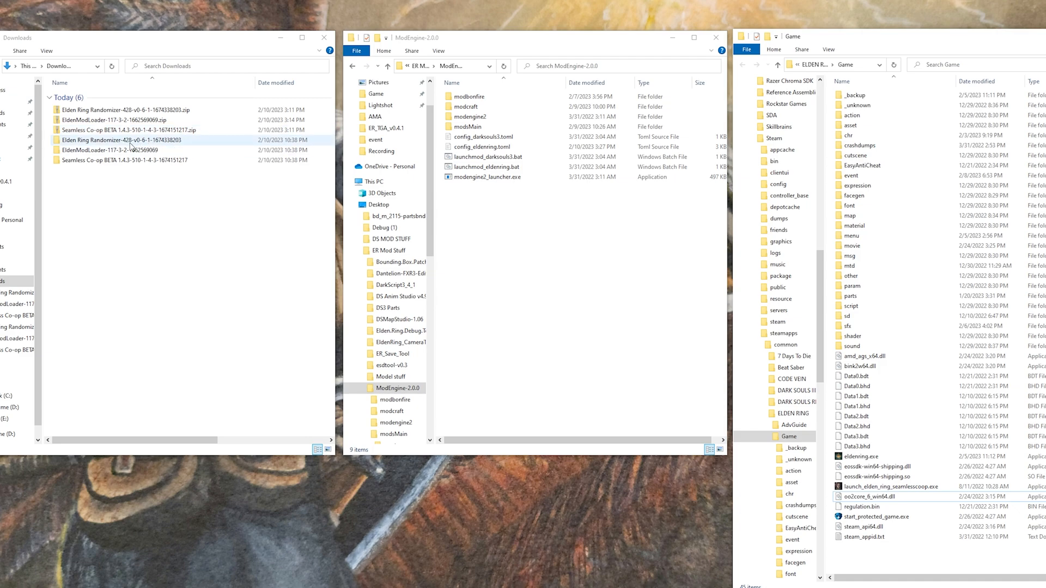
{"action": "left_click", "coordinate": [113, 149]}
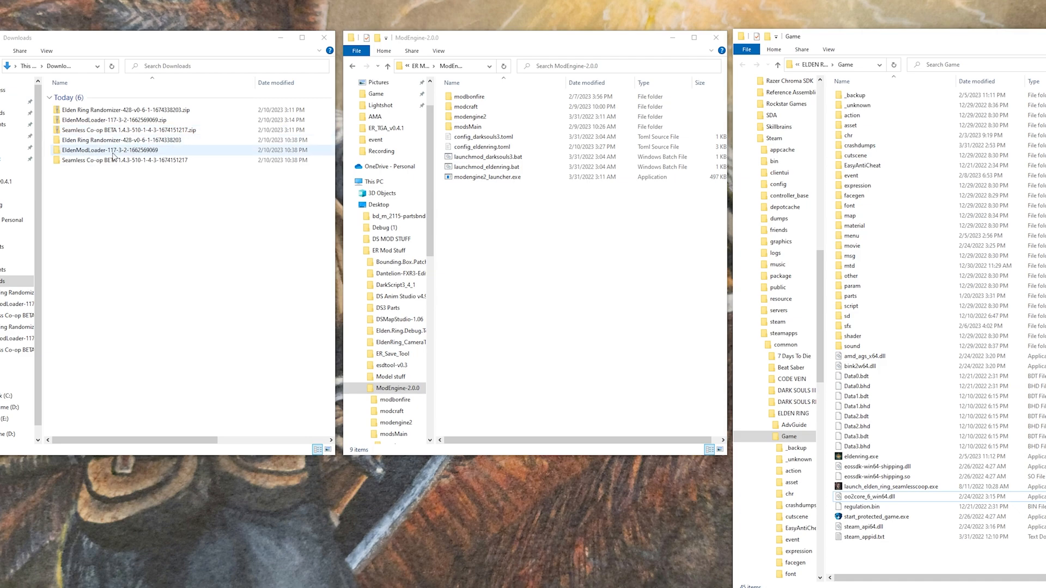
{"action": "double_click", "coordinate": [113, 150]}
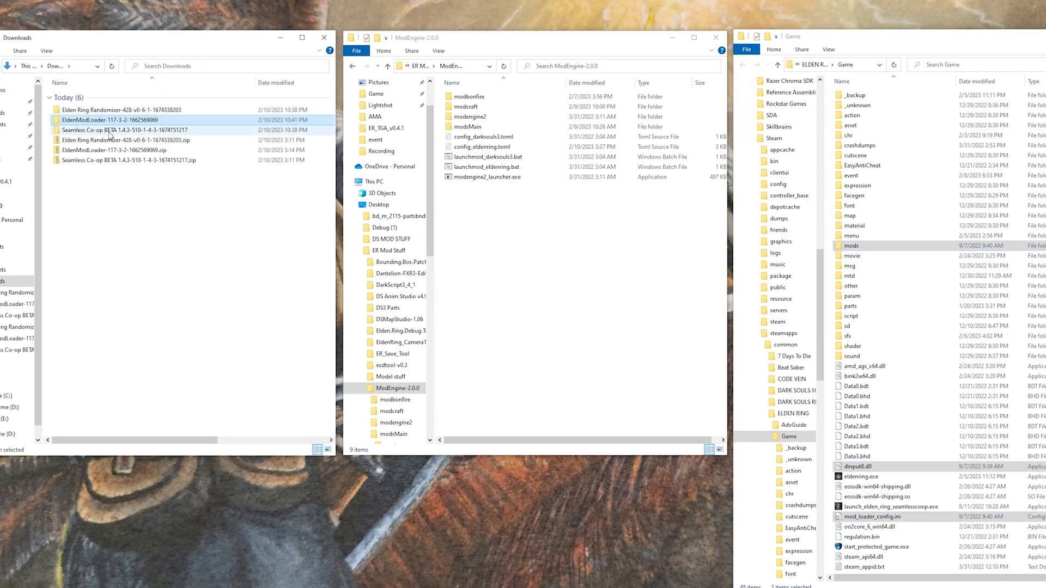
{"action": "left_click", "coordinate": [133, 130]}
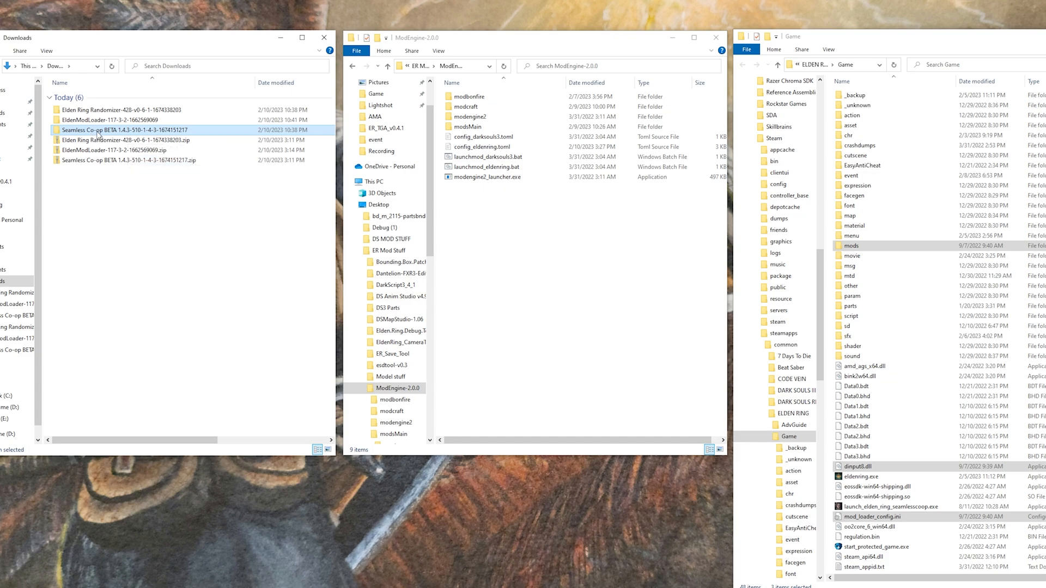
Overwrite the co-op launcher in Game and place elden_ring_seamless_coop.dll and seamlesscoopsettings.ini in Game\mods.
{"action": "double_click", "coordinate": [113, 129]}
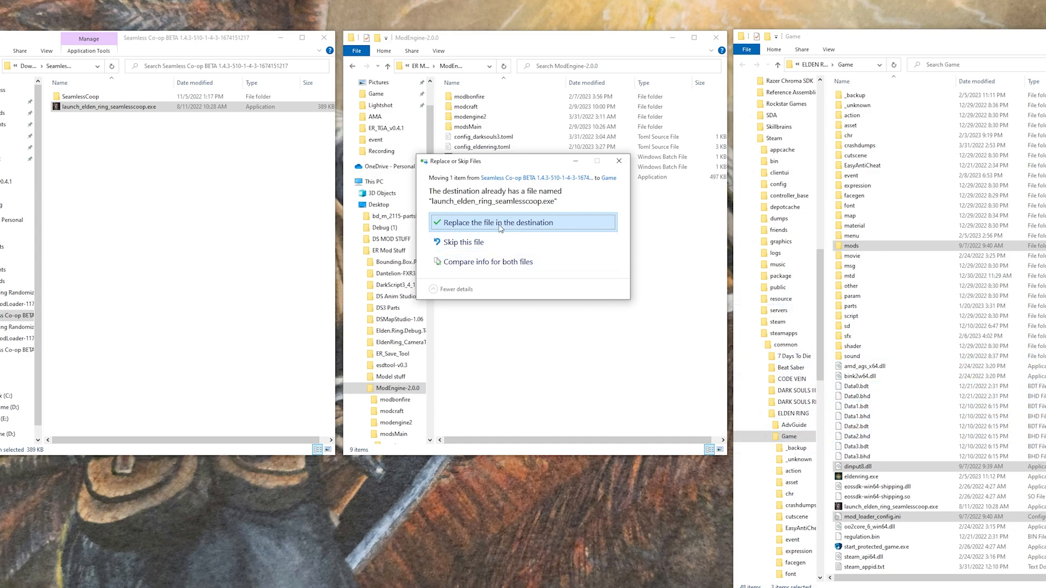
{"action": "left_click", "coordinate": [494, 222]}
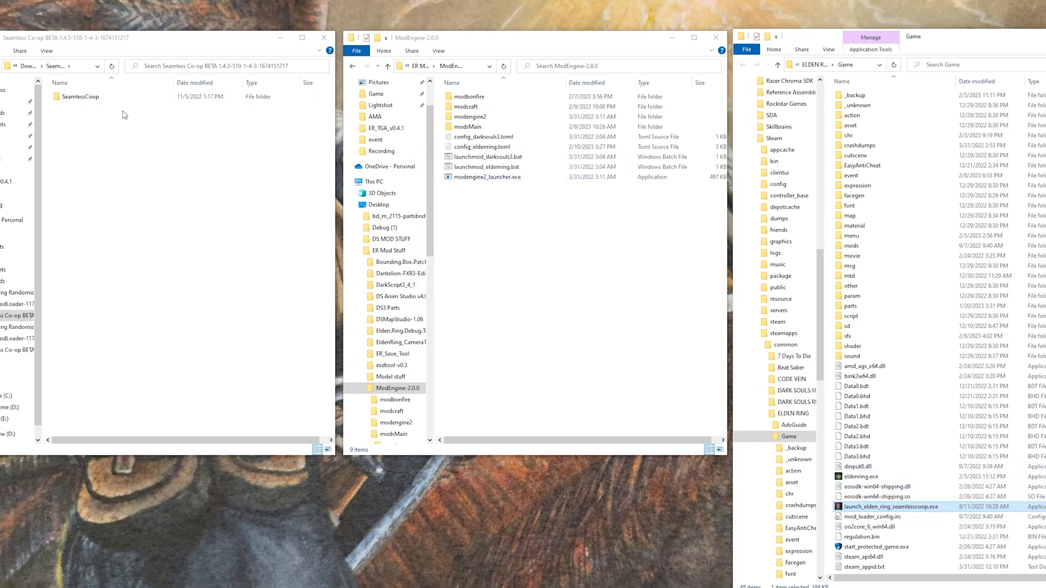
{"action": "left_click", "coordinate": [80, 96]}
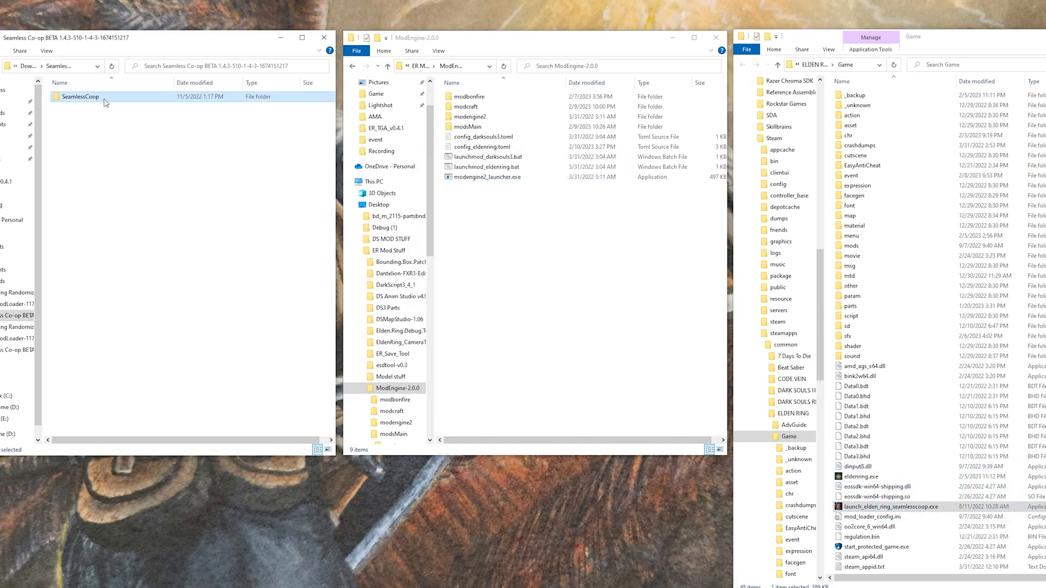
{"action": "double_click", "coordinate": [81, 96]}
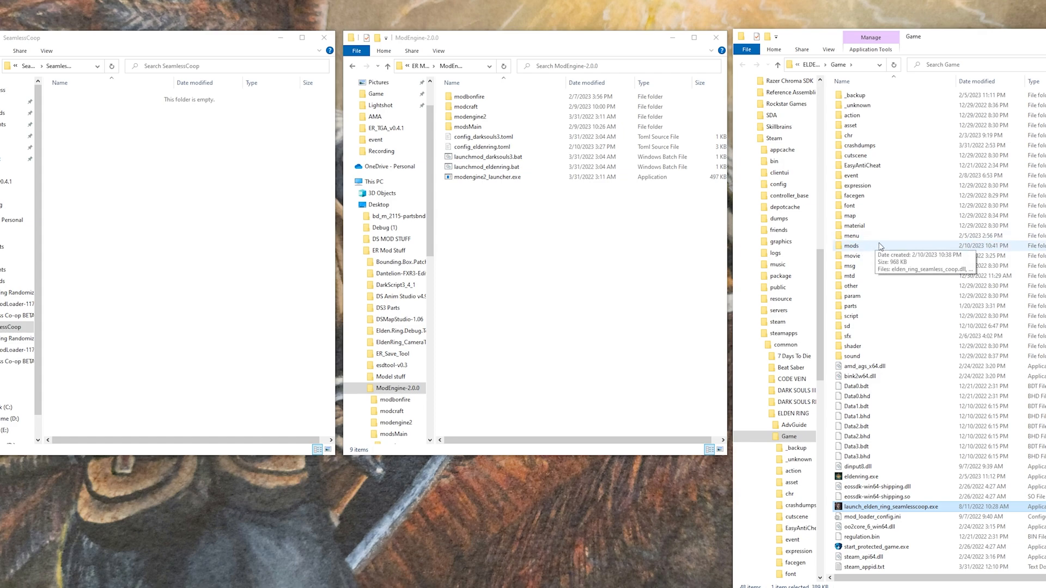
{"action": "double_click", "coordinate": [851, 245]}
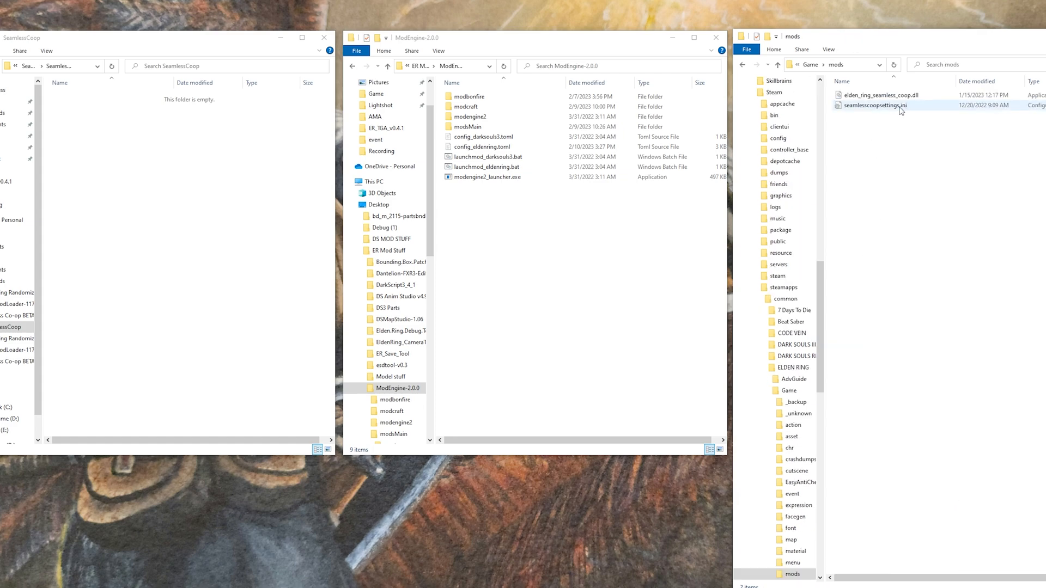
{"action": "double_click", "coordinate": [874, 105]}
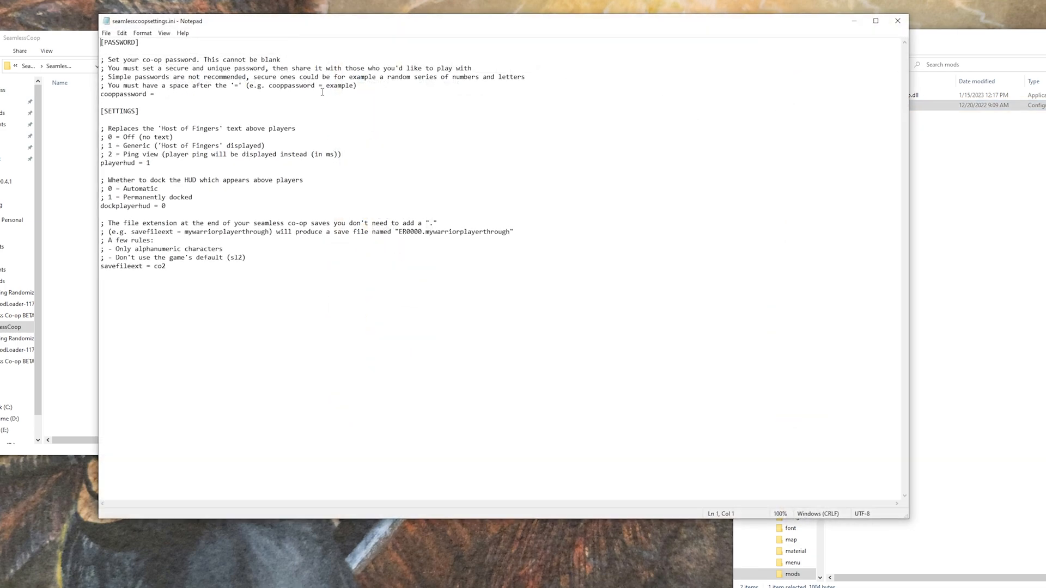
{"action": "left_click", "coordinate": [874, 21]}
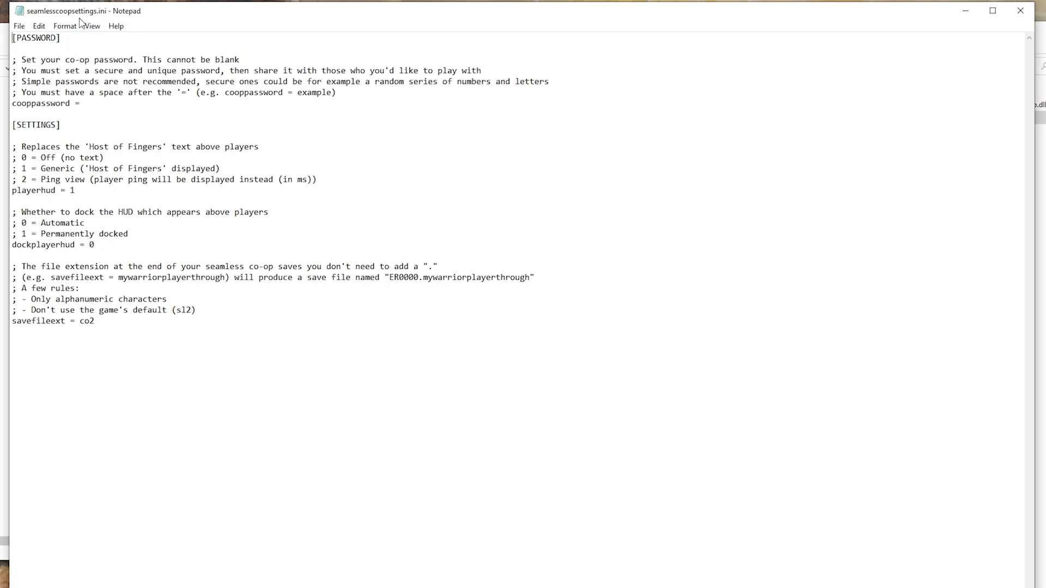
{"action": "mouse_move", "coordinate": [150, 29]}
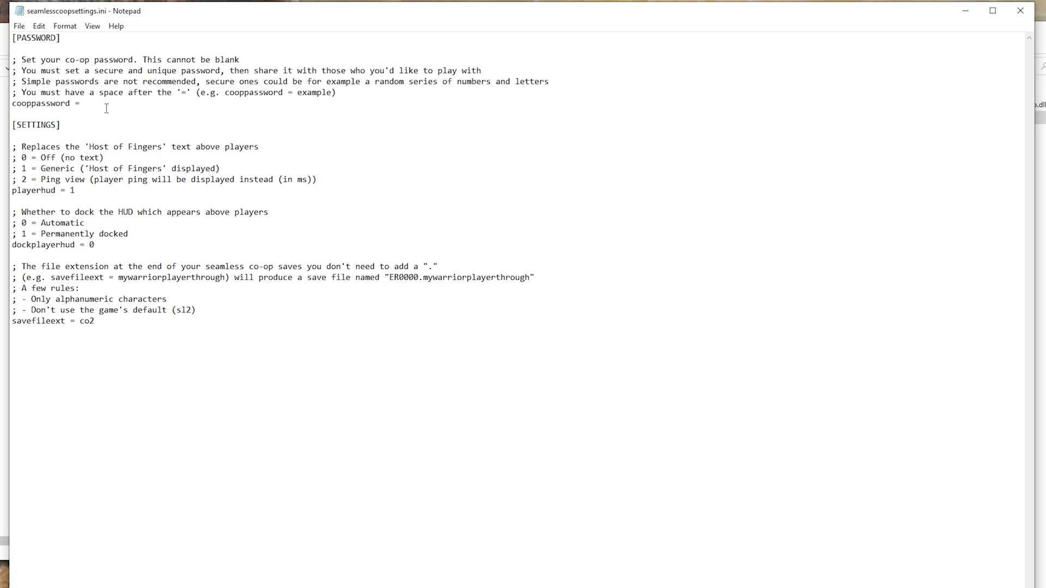
{"action": "type", "text": "Mee"}
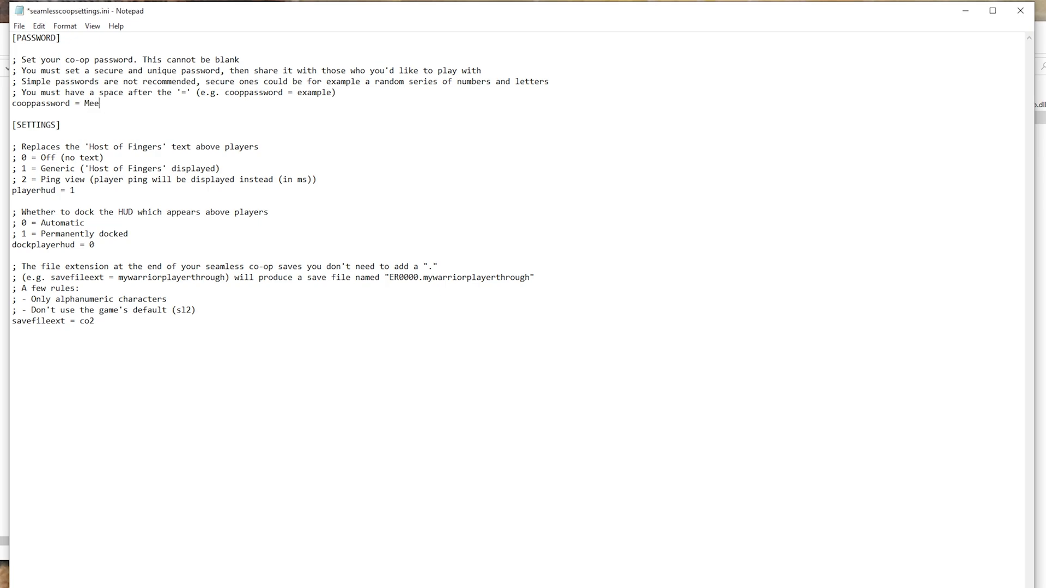
{"action": "type", "text": "se"}
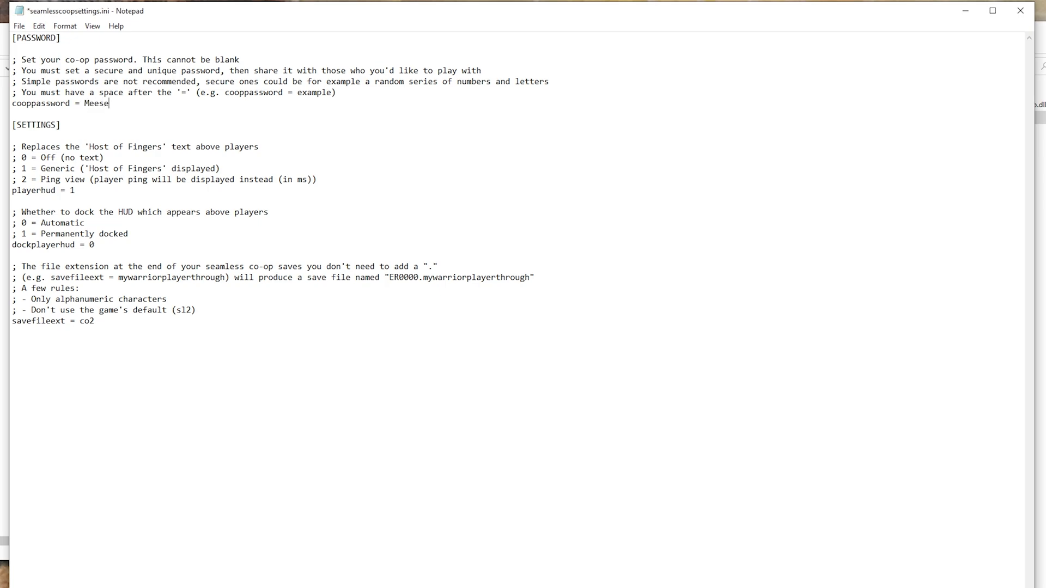
{"action": "mouse_move", "coordinate": [145, 122]}
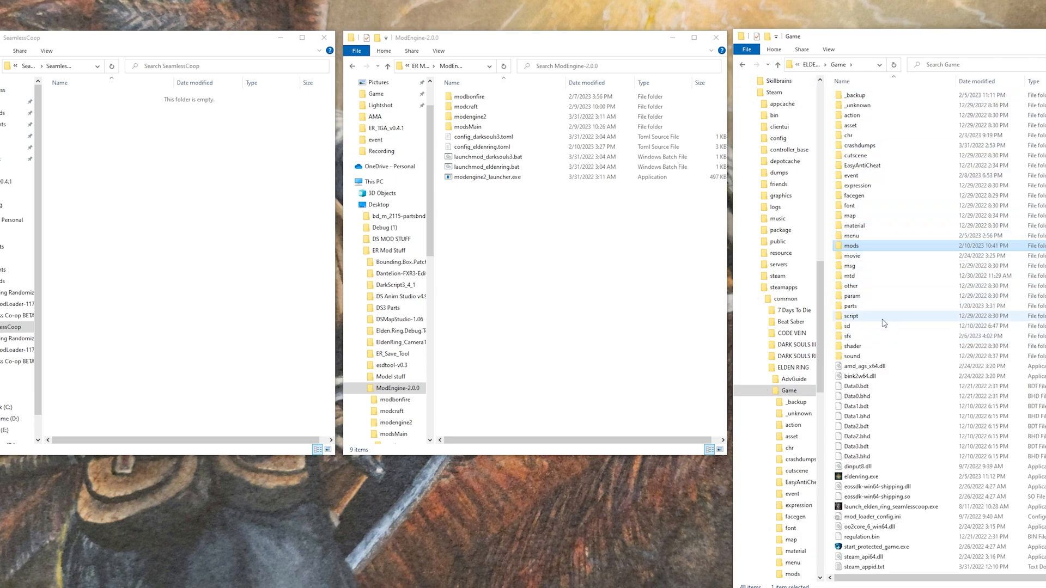
{"action": "mouse_move", "coordinate": [916, 373]}
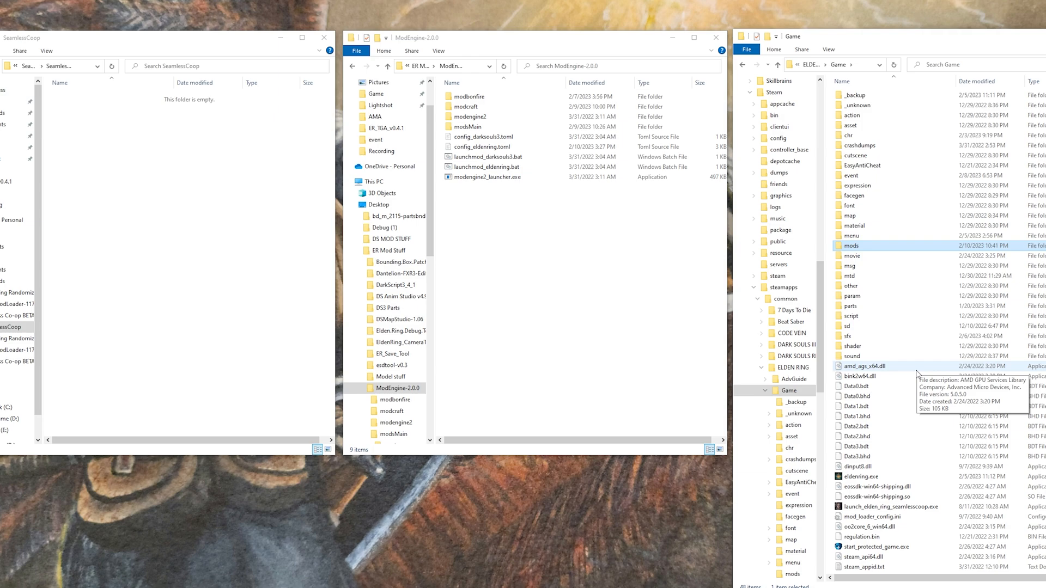
{"action": "mouse_move", "coordinate": [905, 368]}
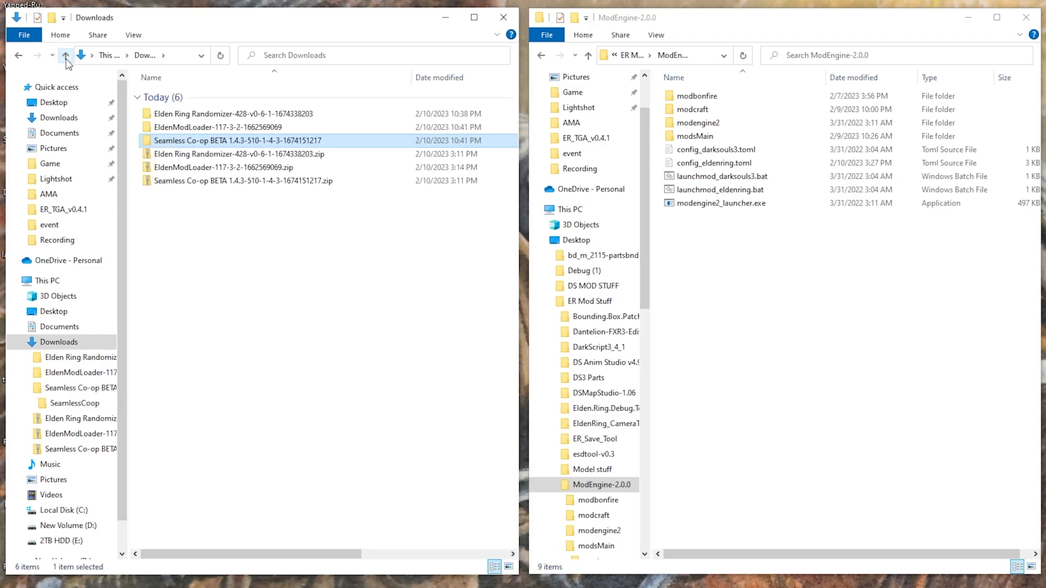
{"action": "mouse_move", "coordinate": [230, 113]}
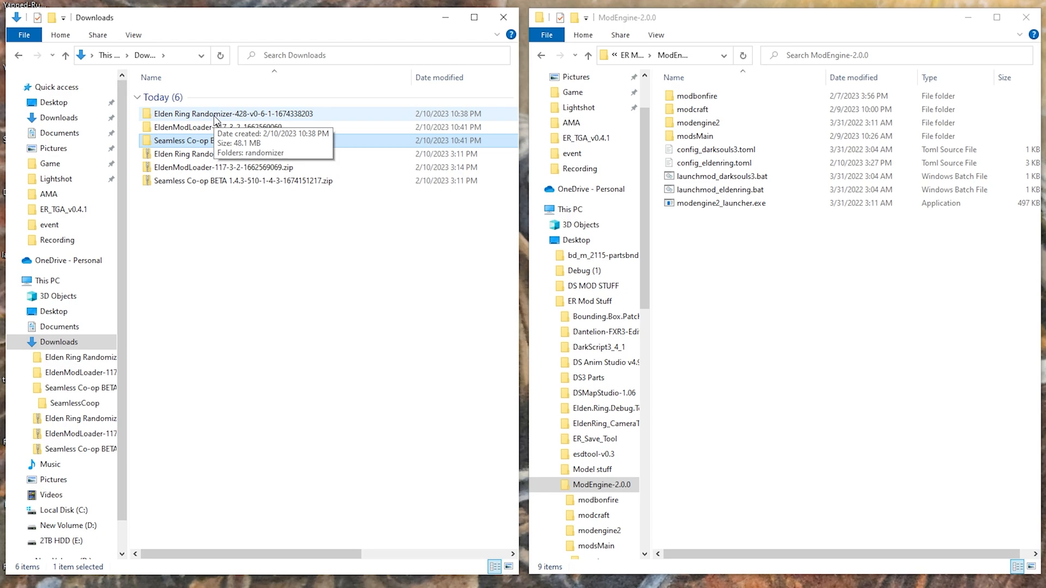
Select the randomizer subfolder inside Elden Ring Randomizer-428 in Downloads.
{"action": "double_click", "coordinate": [230, 113]}
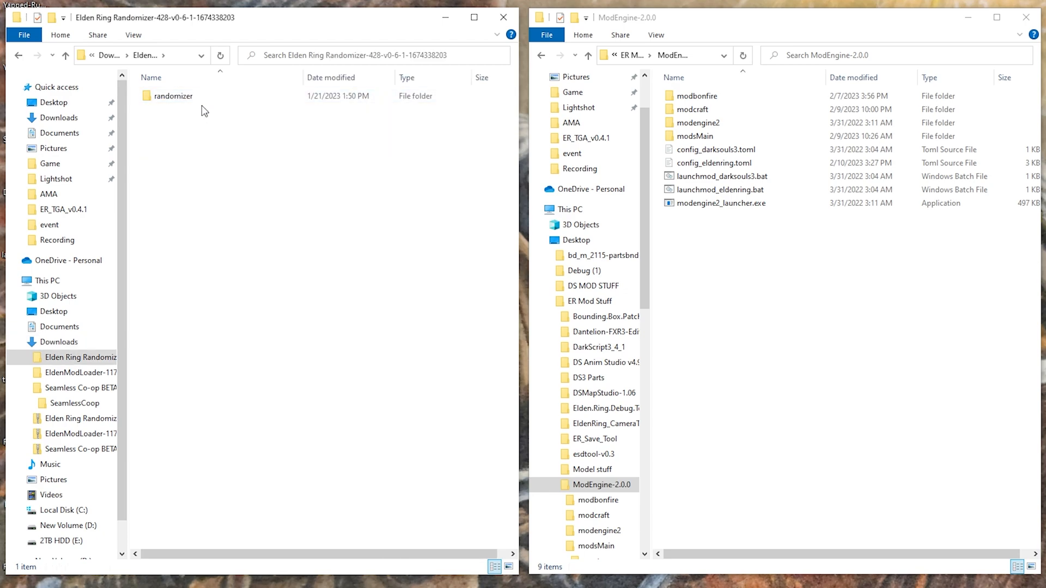
{"action": "left_click", "coordinate": [172, 96]}
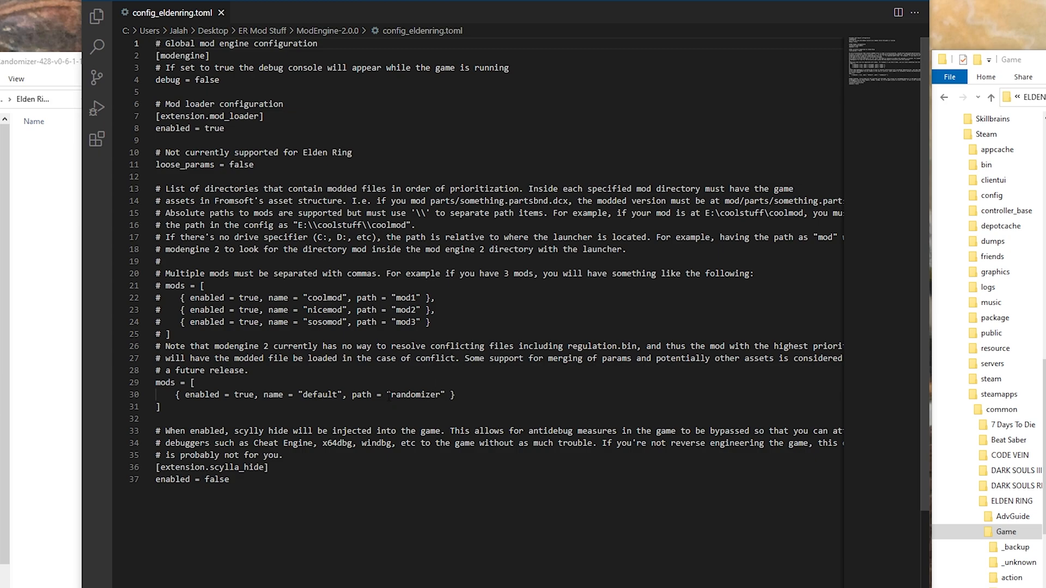
Set the default mod path in config_eldenring.toml to "randomizer".
{"action": "double_click", "coordinate": [414, 394]}
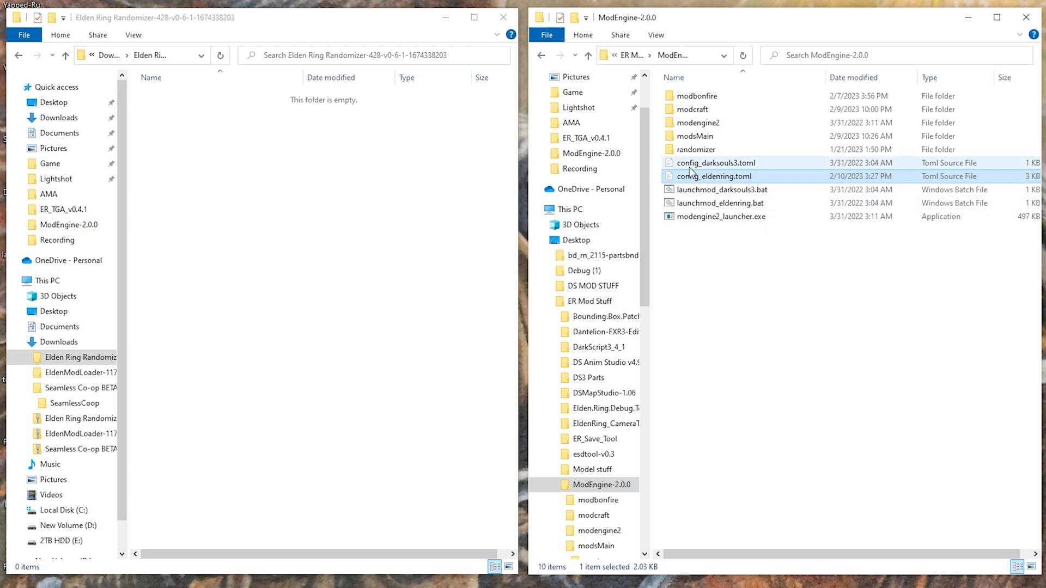
{"action": "mouse_move", "coordinate": [696, 149]}
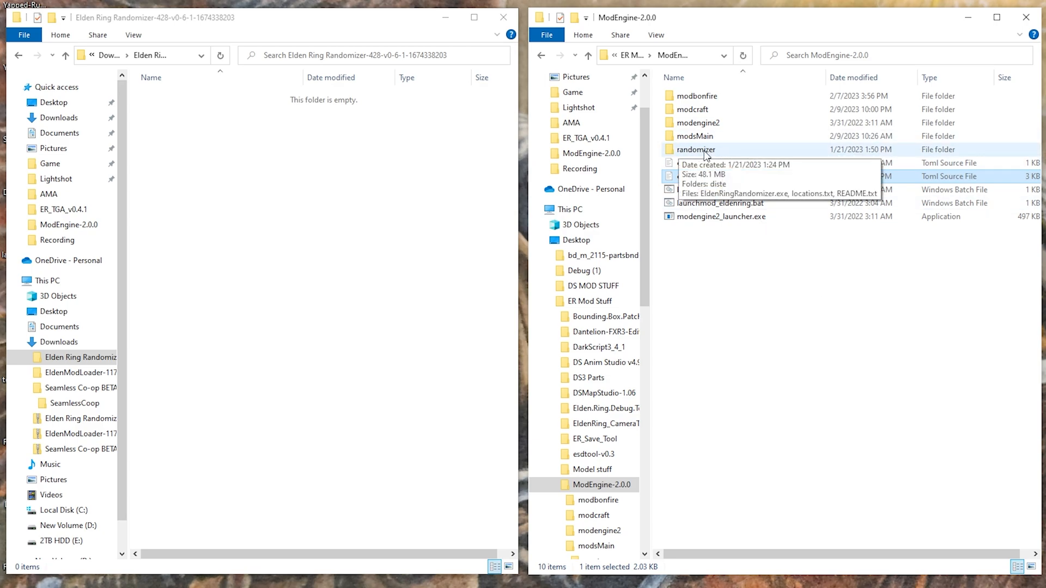
Run EldenRingRandomizer.exe from ModEngine-2.0.0\randomizer and randomize items and enemies.
{"action": "double_click", "coordinate": [696, 149]}
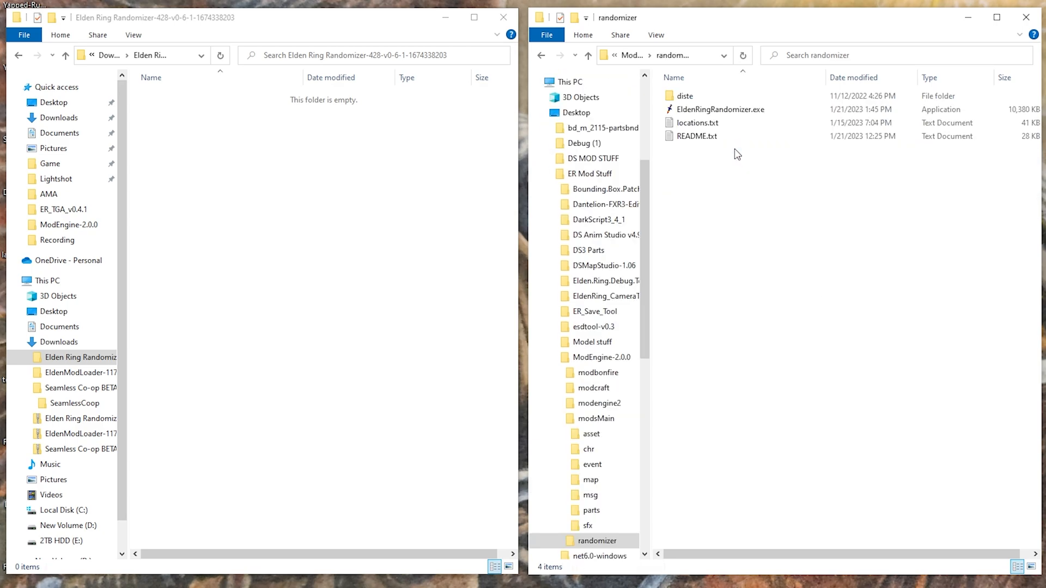
{"action": "mouse_move", "coordinate": [719, 109]}
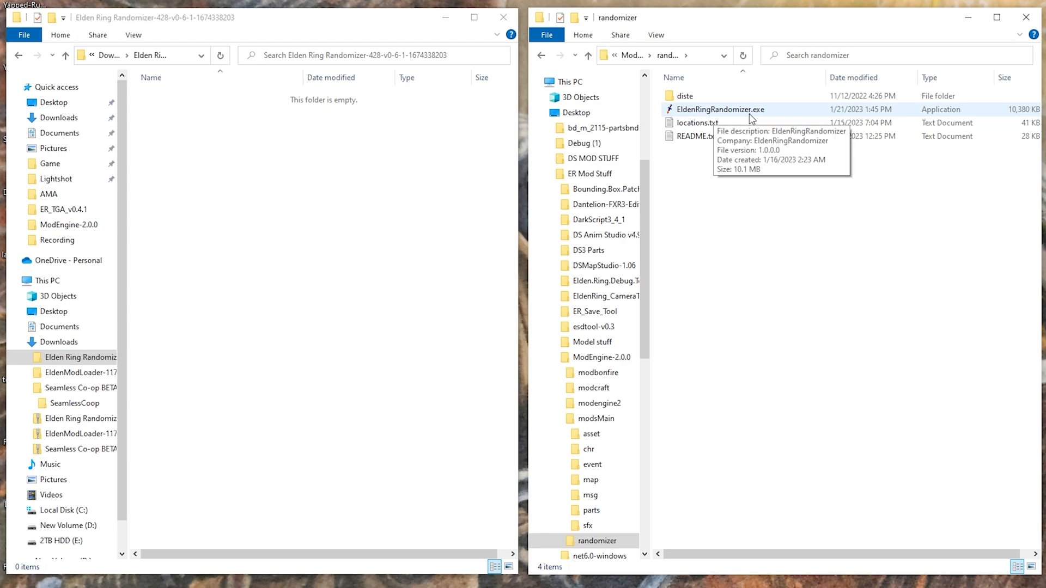
{"action": "double_click", "coordinate": [720, 109]}
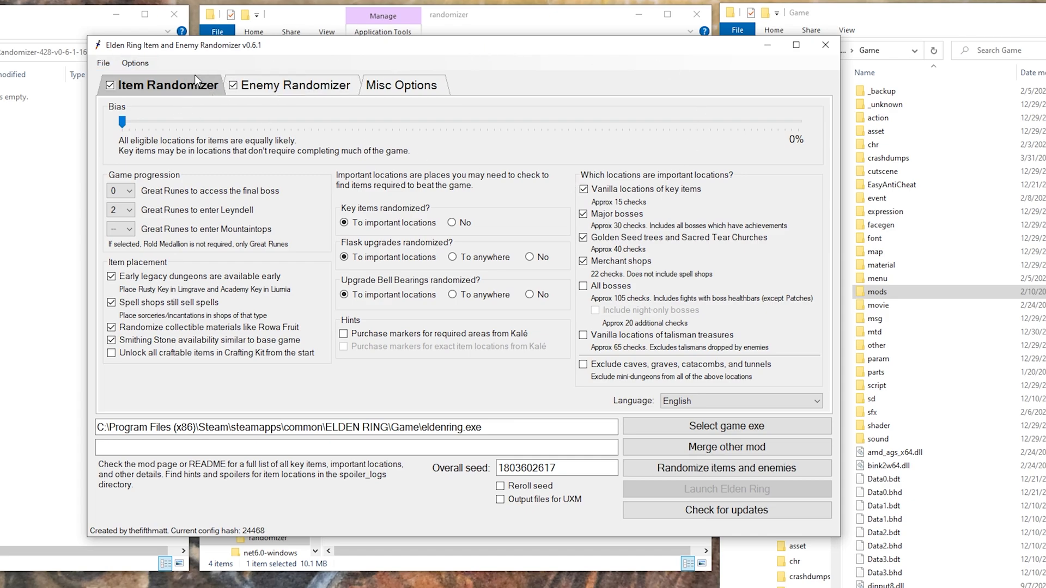
{"action": "mouse_move", "coordinate": [206, 144]}
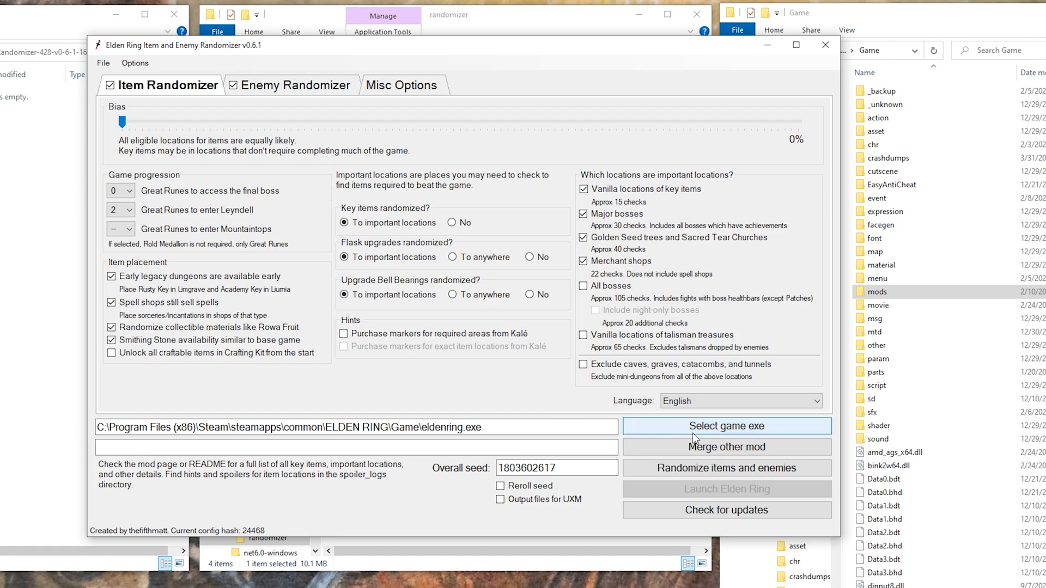
{"action": "mouse_move", "coordinate": [664, 426]}
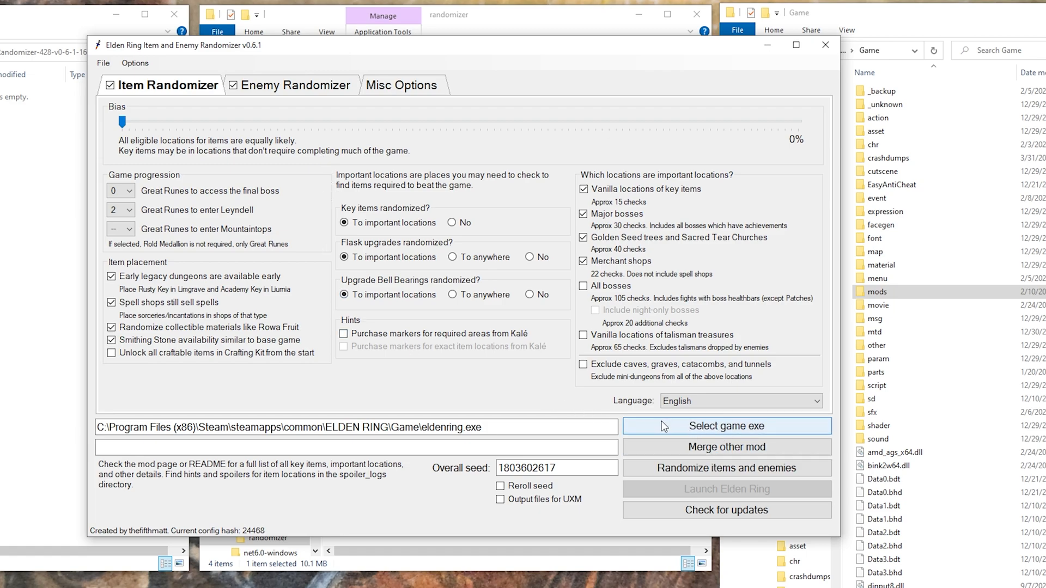
{"action": "mouse_move", "coordinate": [676, 432]}
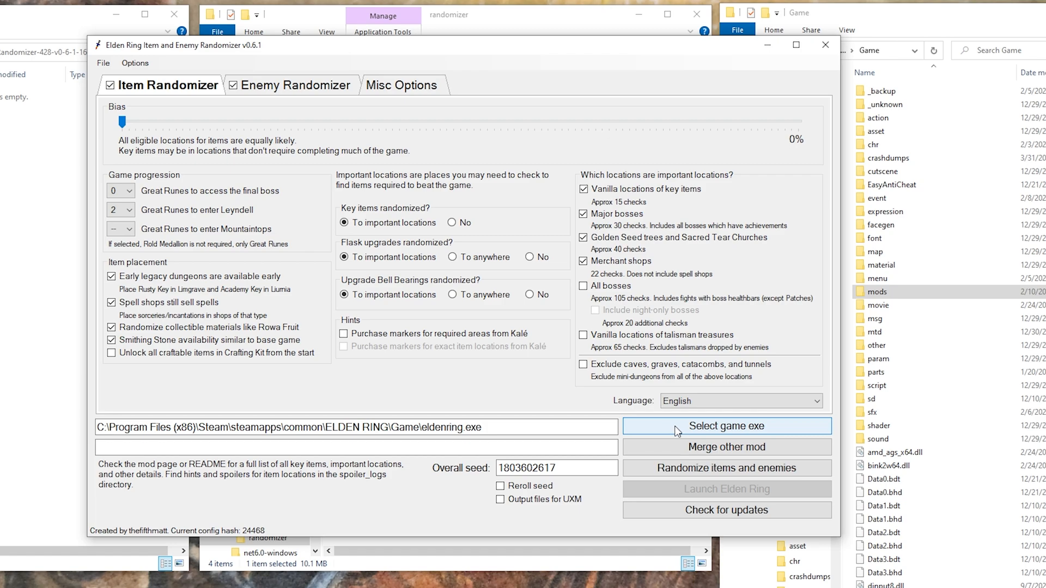
{"action": "mouse_move", "coordinate": [725, 468]}
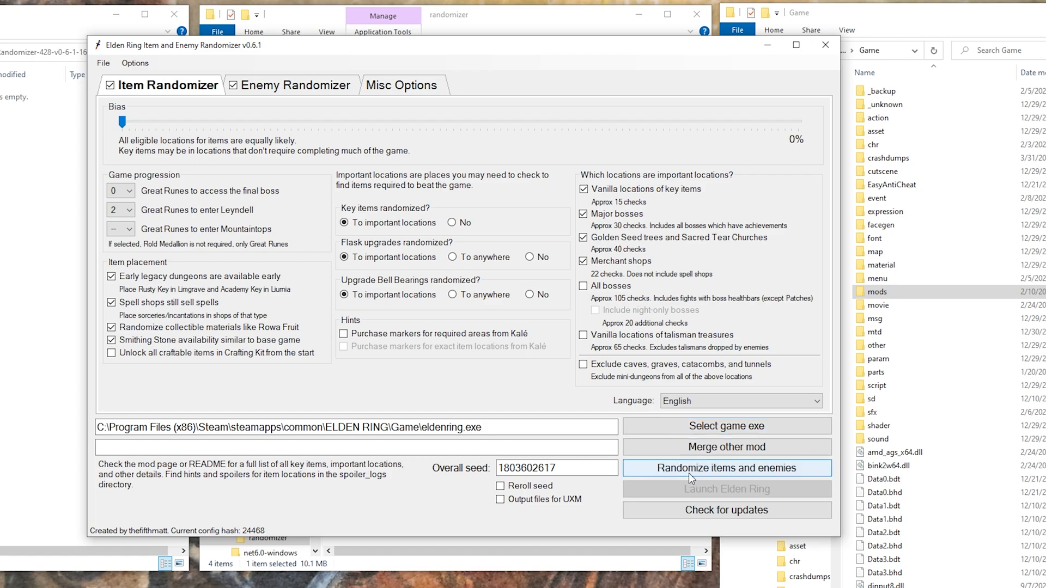
{"action": "left_click", "coordinate": [726, 468]}
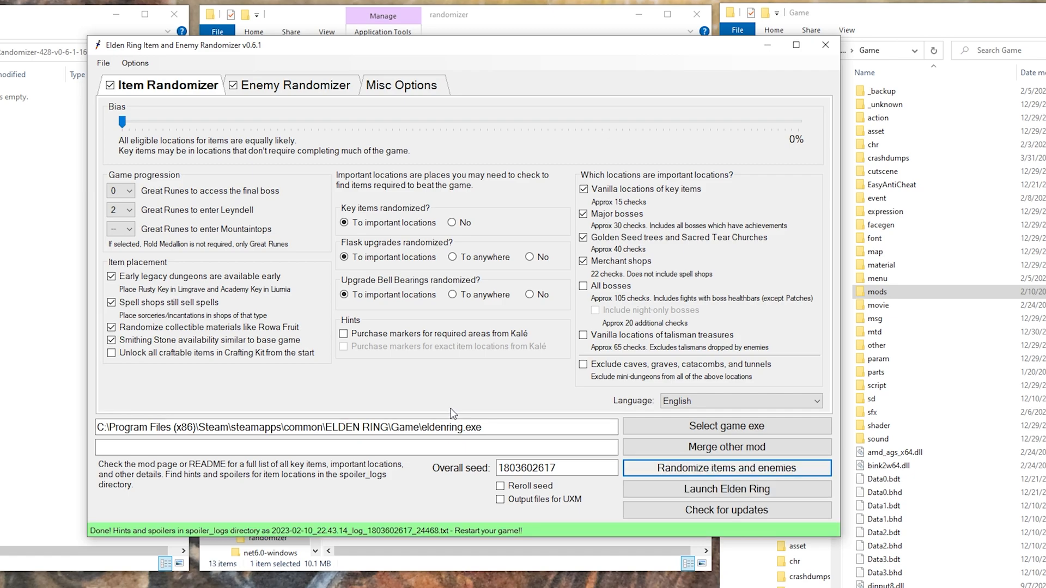
{"action": "mouse_move", "coordinate": [296, 510]}
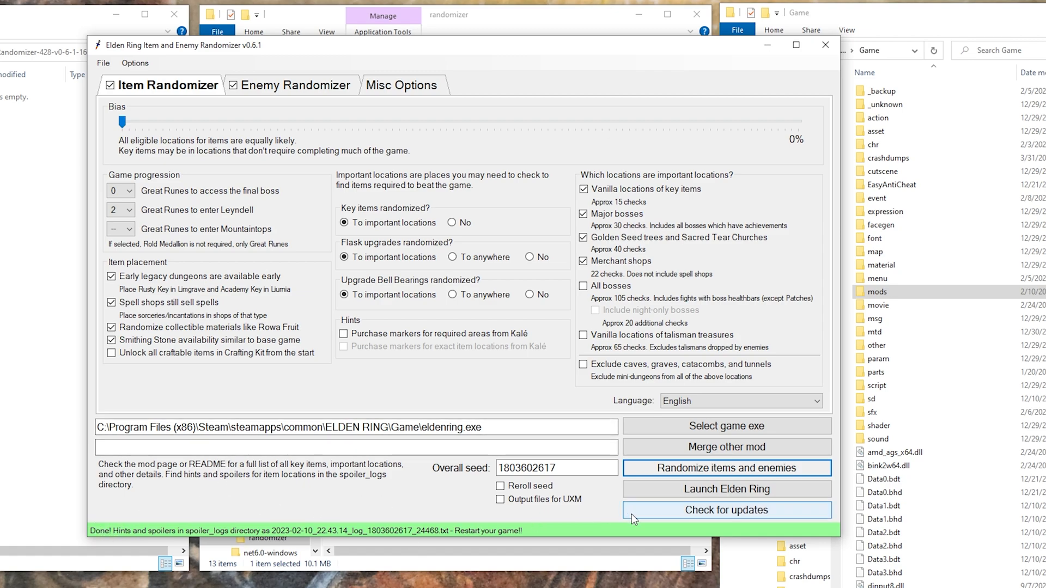
{"action": "mouse_move", "coordinate": [453, 540]}
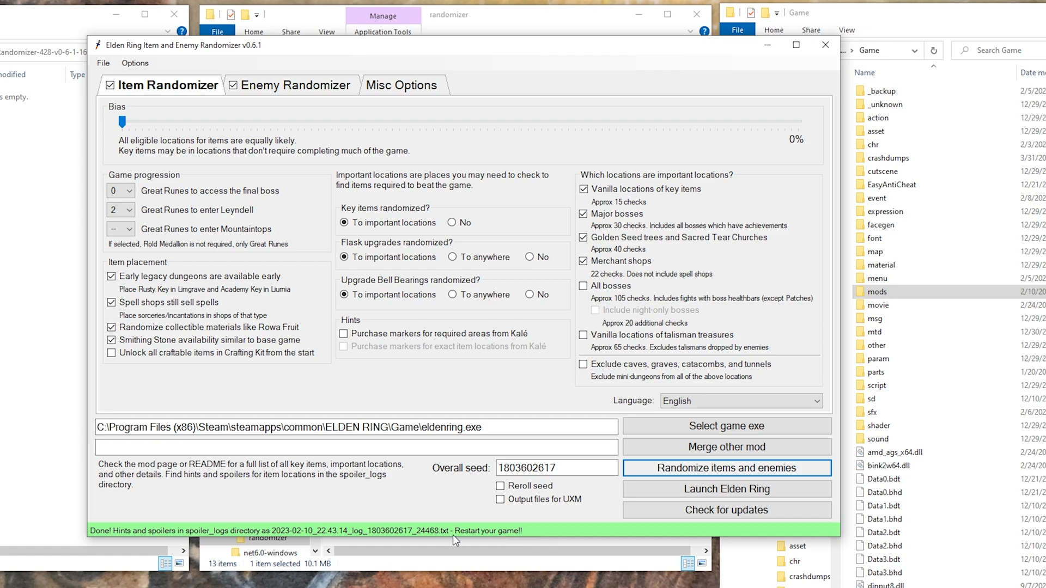
{"action": "mouse_move", "coordinate": [545, 528]}
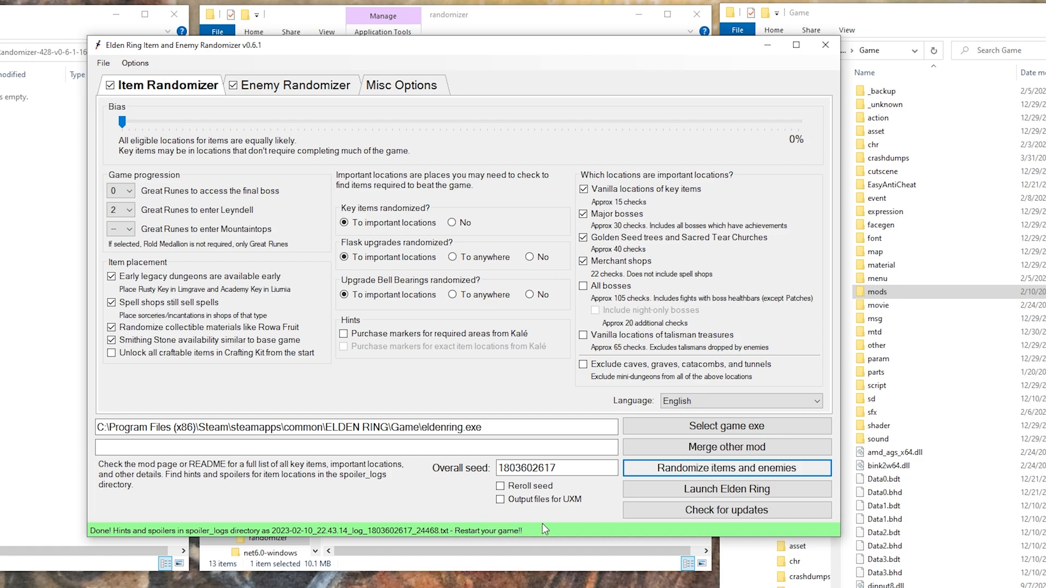
{"action": "mouse_move", "coordinate": [465, 530]}
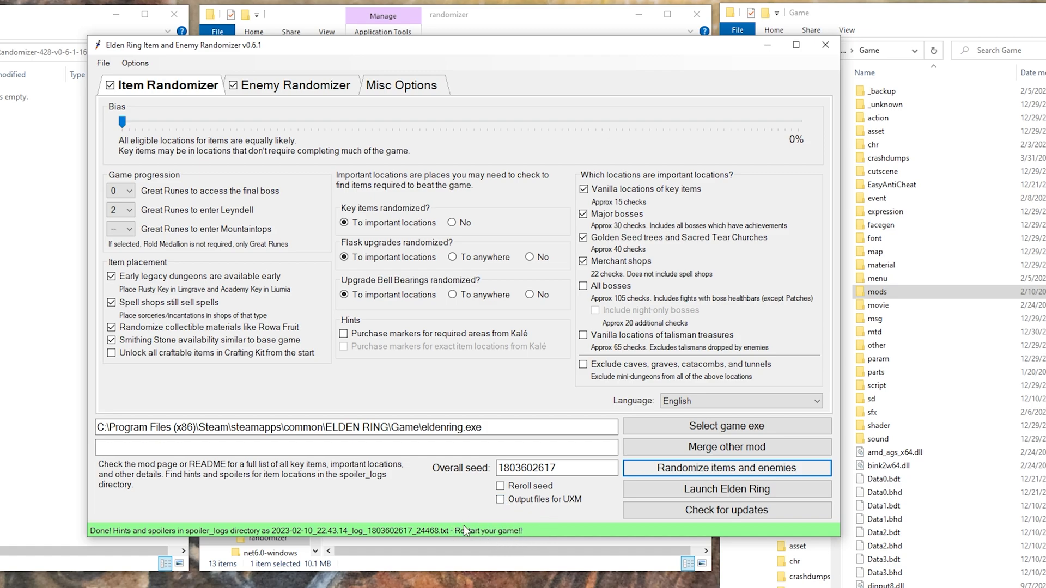
{"action": "mouse_move", "coordinate": [635, 508]}
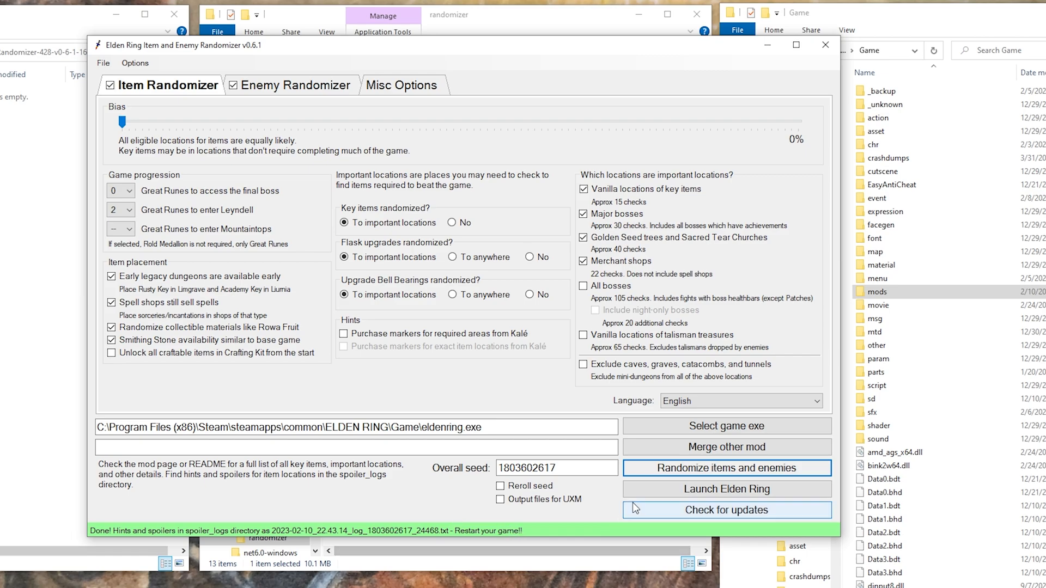
{"action": "mouse_move", "coordinate": [826, 45]}
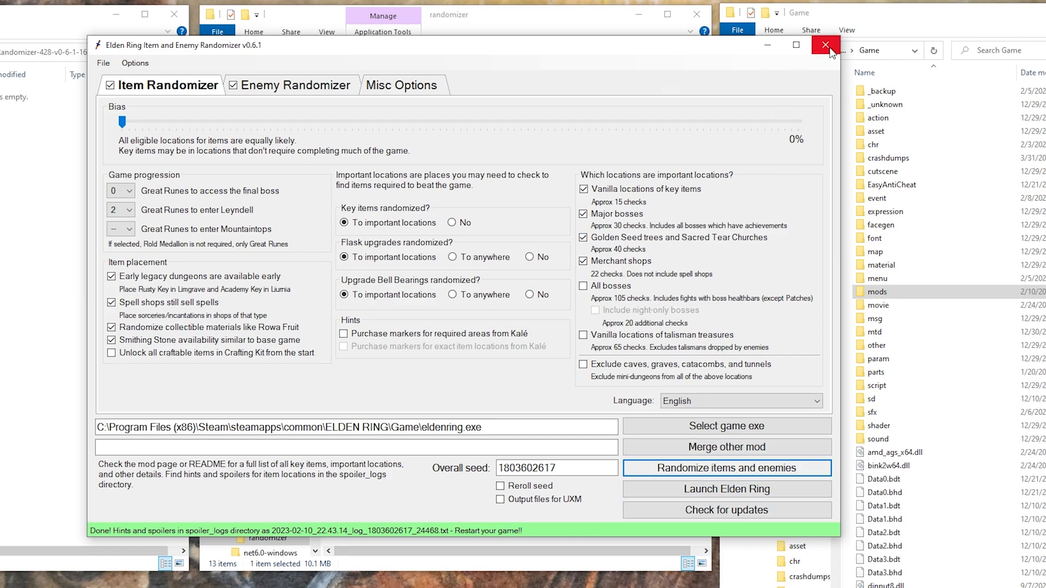
Close the randomizer and return to ModEngine-2.0.0 with launchmod_eldenring.bat.
{"action": "left_click", "coordinate": [826, 45]}
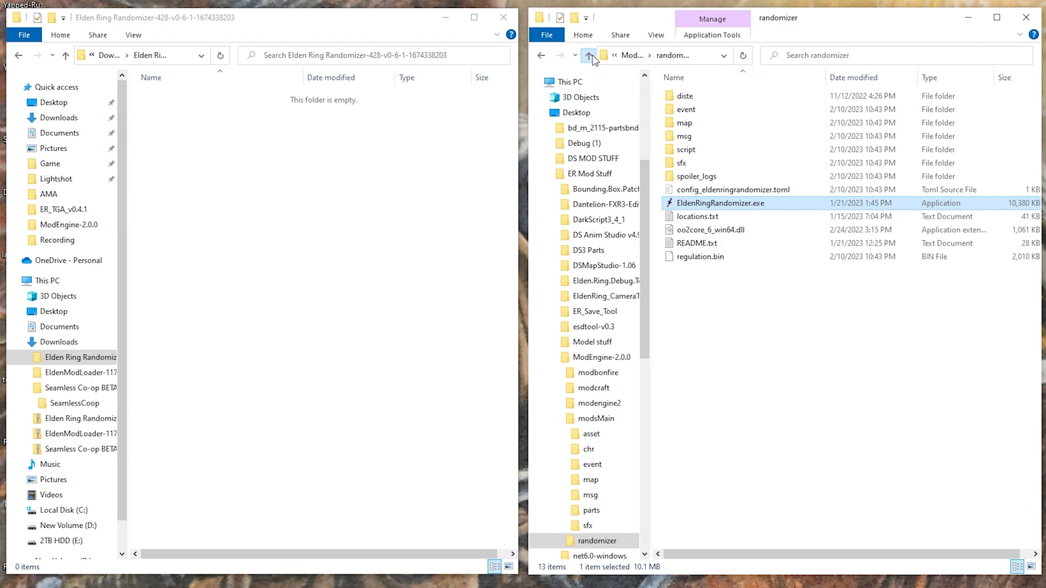
{"action": "left_click", "coordinate": [588, 56]}
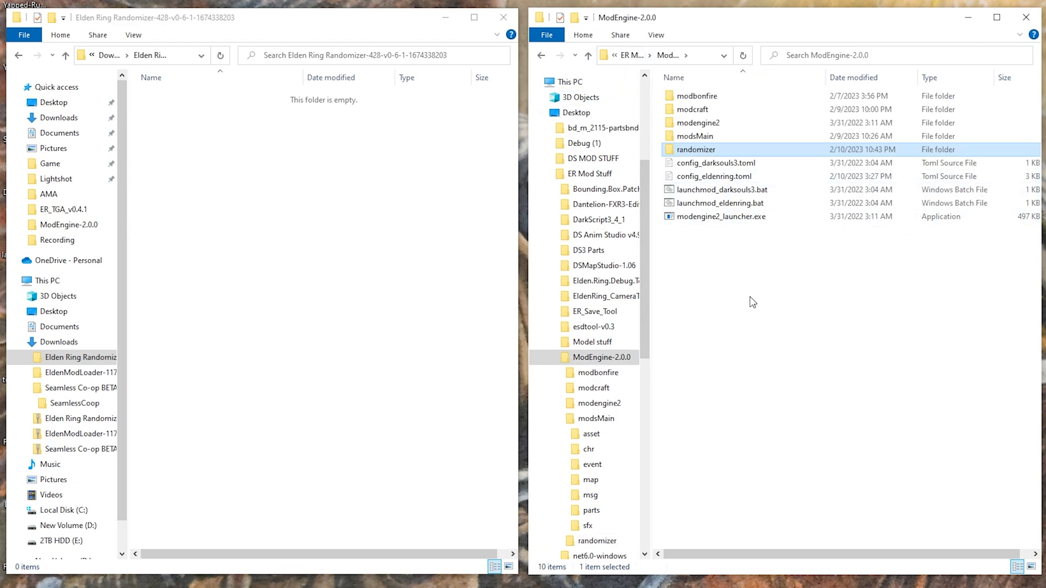
{"action": "mouse_move", "coordinate": [745, 296]}
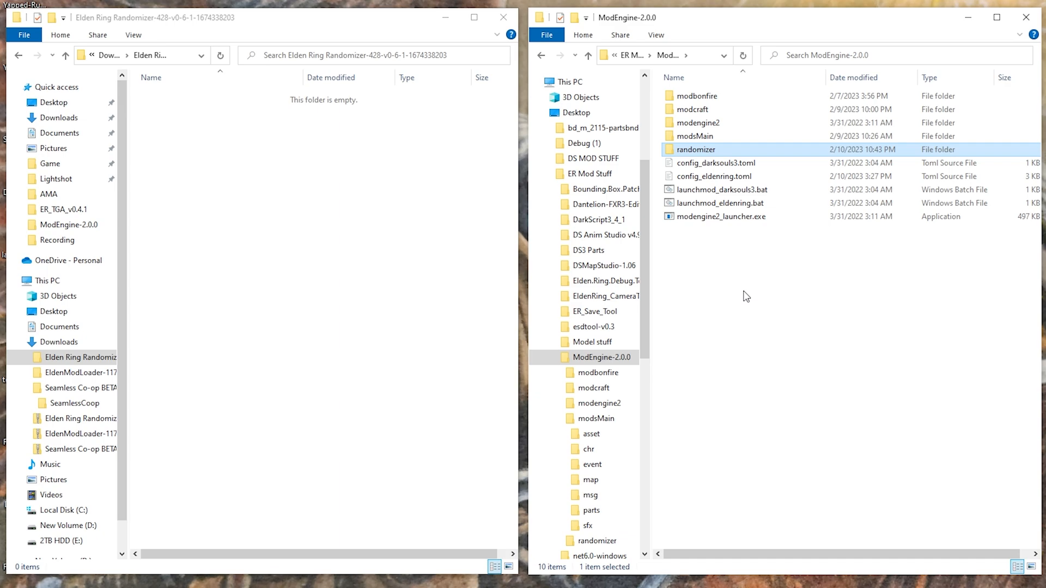
{"action": "mouse_move", "coordinate": [699, 272]}
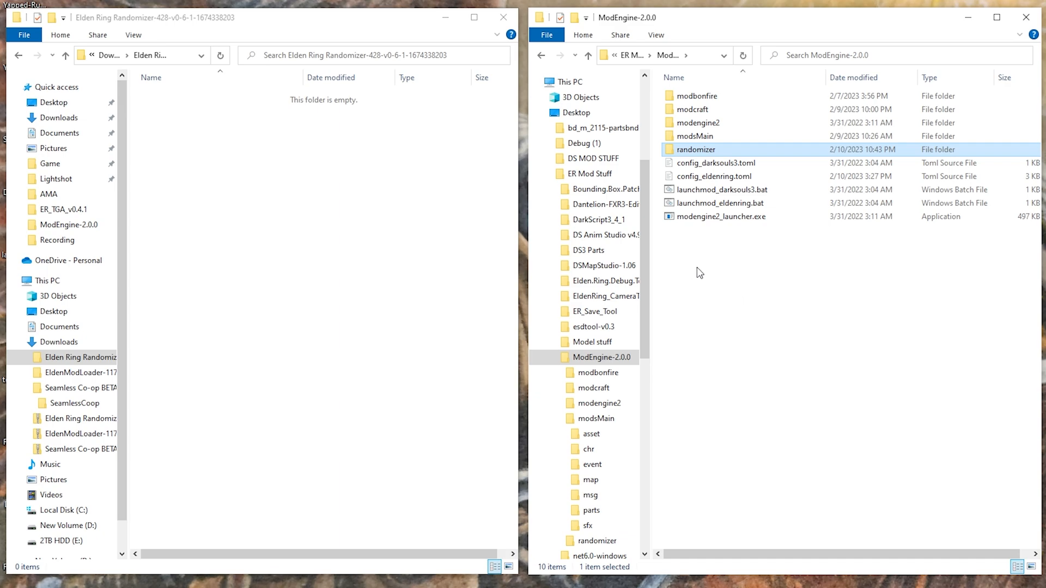
{"action": "mouse_move", "coordinate": [726, 153]}
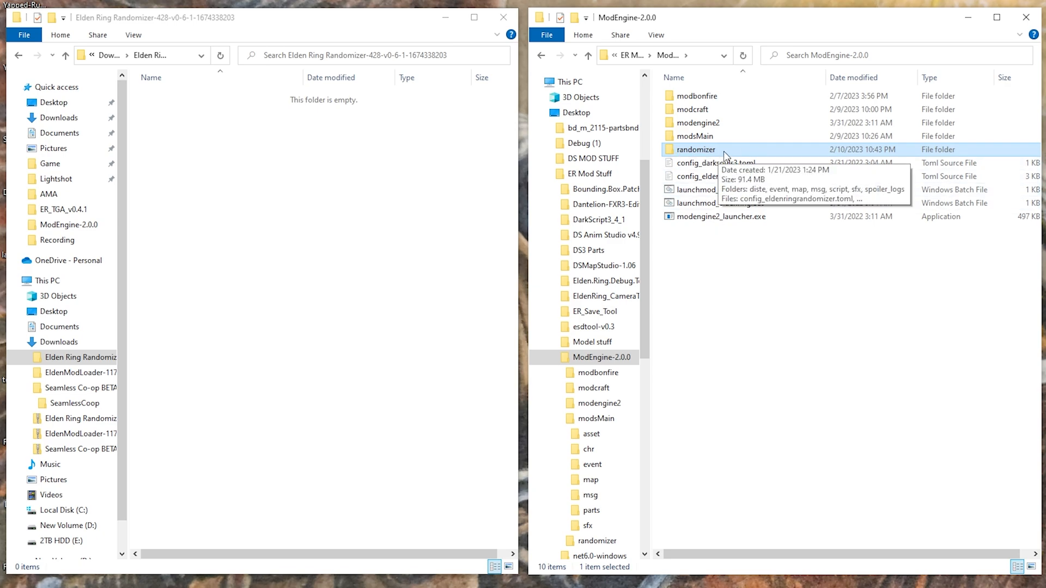
{"action": "right_click", "coordinate": [696, 149]}
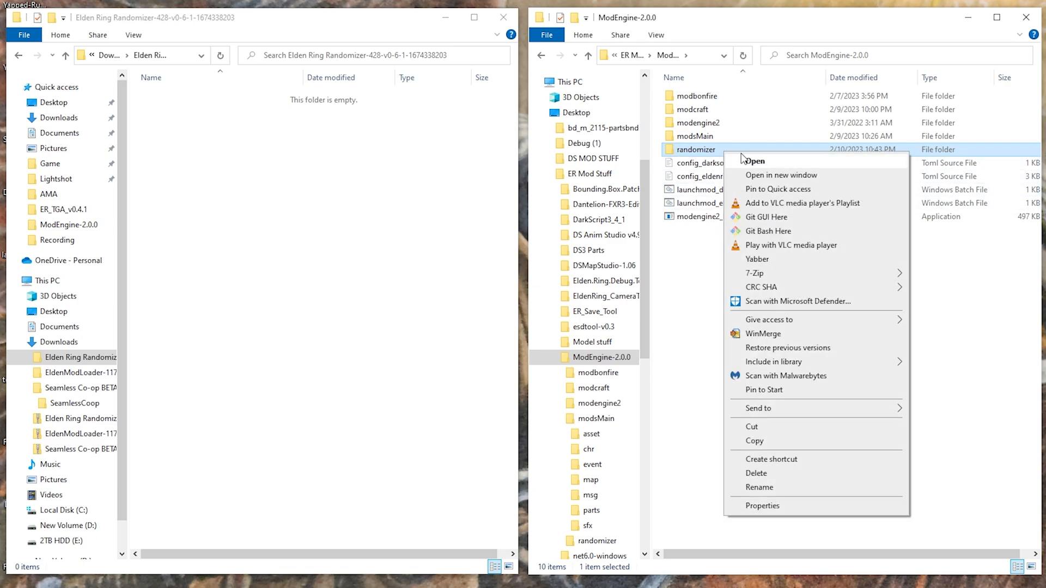
{"action": "mouse_move", "coordinate": [691, 271]}
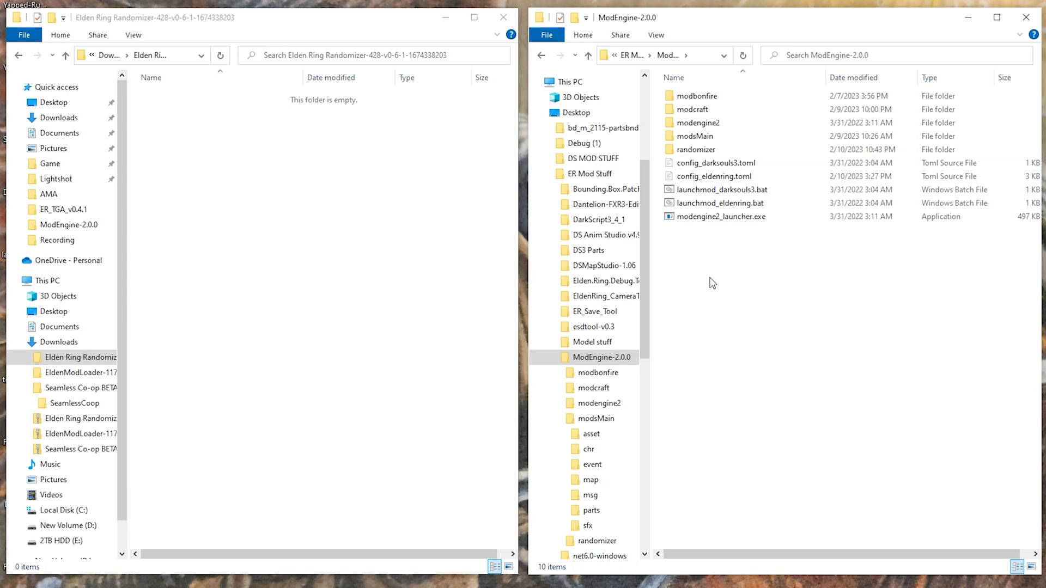
{"action": "mouse_move", "coordinate": [684, 38]}
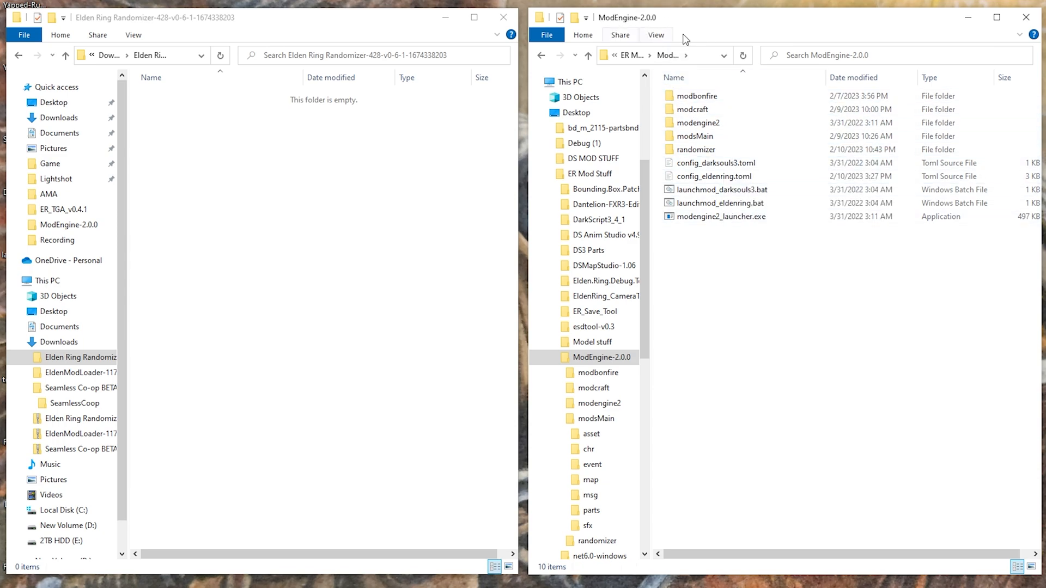
{"action": "left_click", "coordinate": [720, 202]}
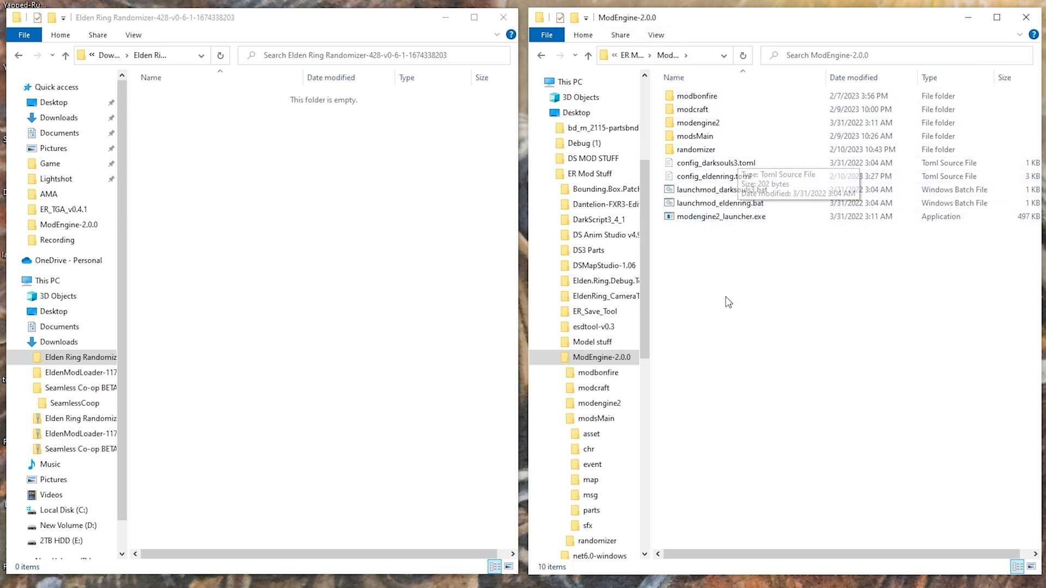
{"action": "mouse_move", "coordinate": [698, 249]}
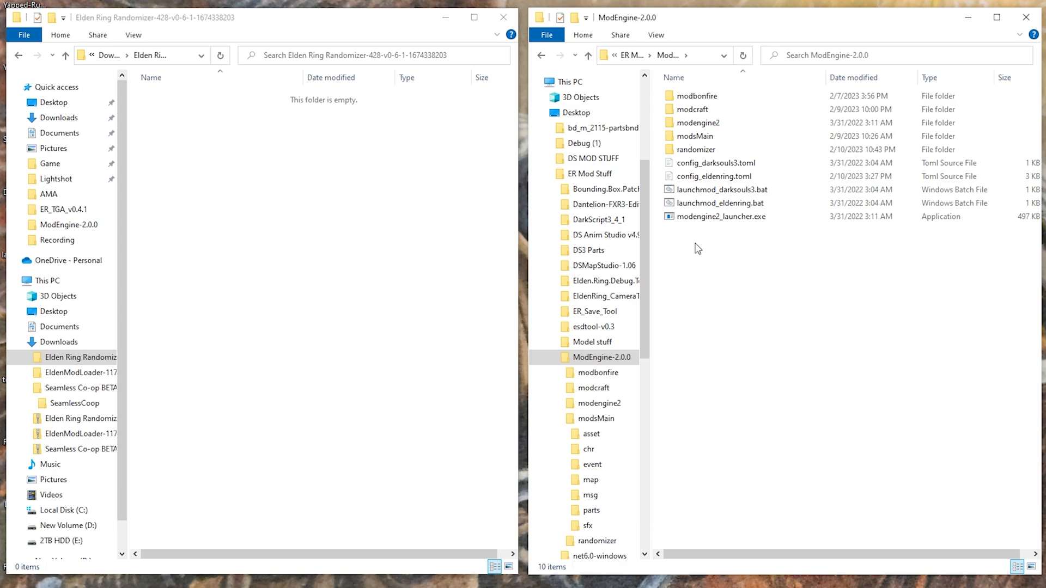
{"action": "mouse_move", "coordinate": [746, 266]}
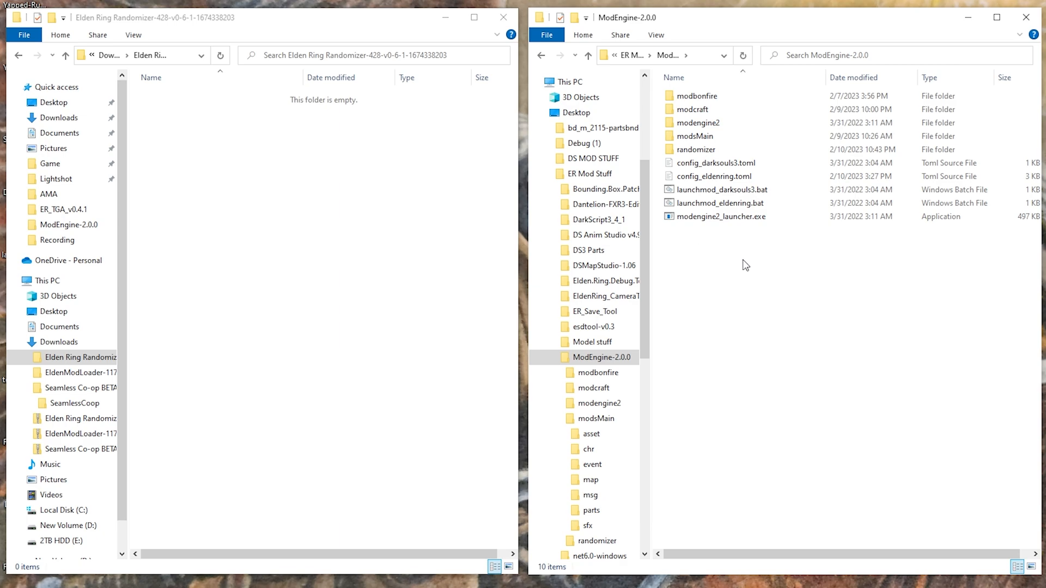
{"action": "mouse_move", "coordinate": [752, 276]}
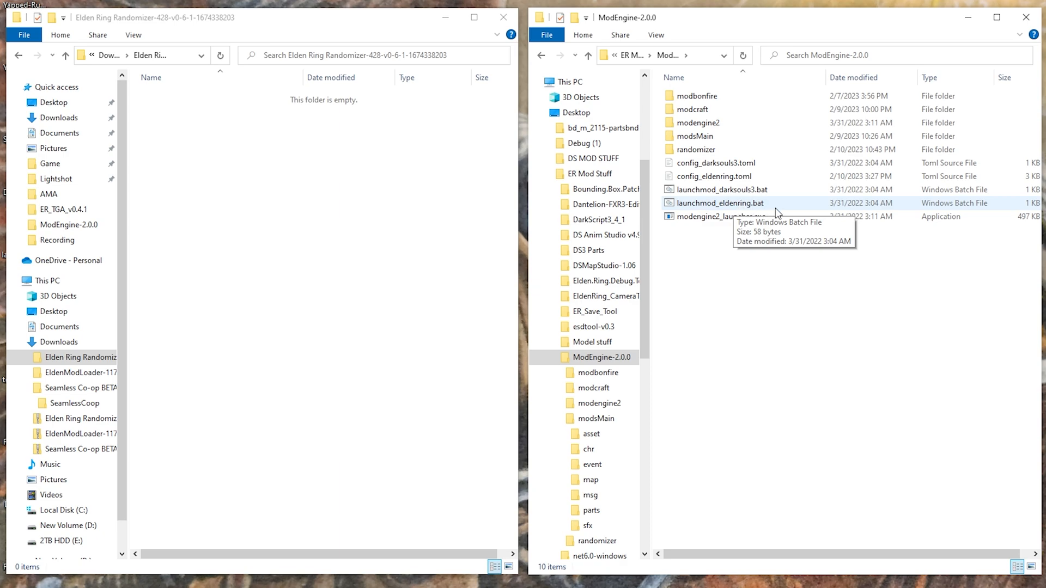
{"action": "mouse_move", "coordinate": [777, 210]}
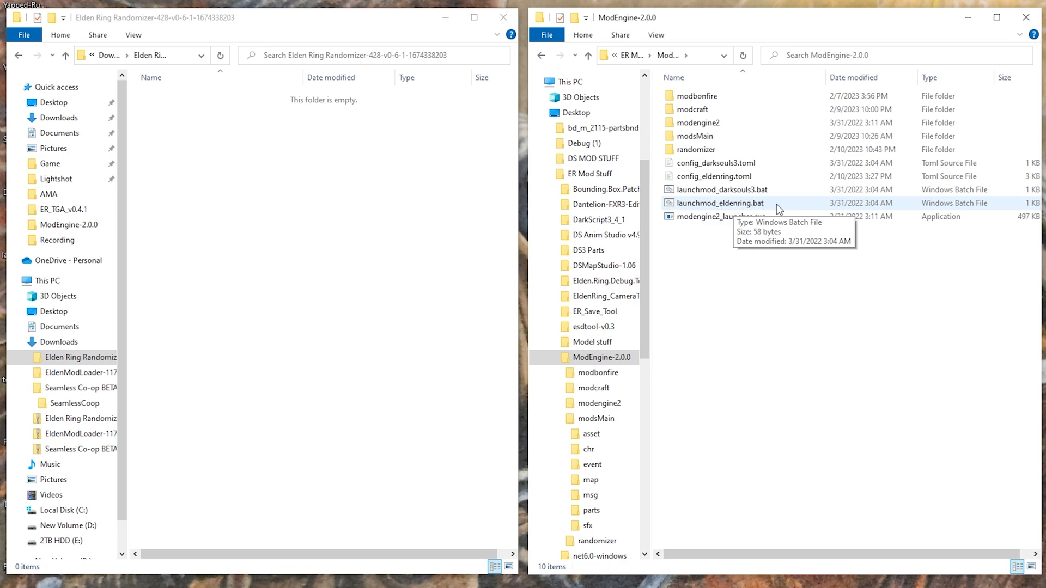
Start Elden Ring via launchmod_eldenring.bat and accept the Seamless Coop welcome notice.
{"action": "double_click", "coordinate": [722, 202]}
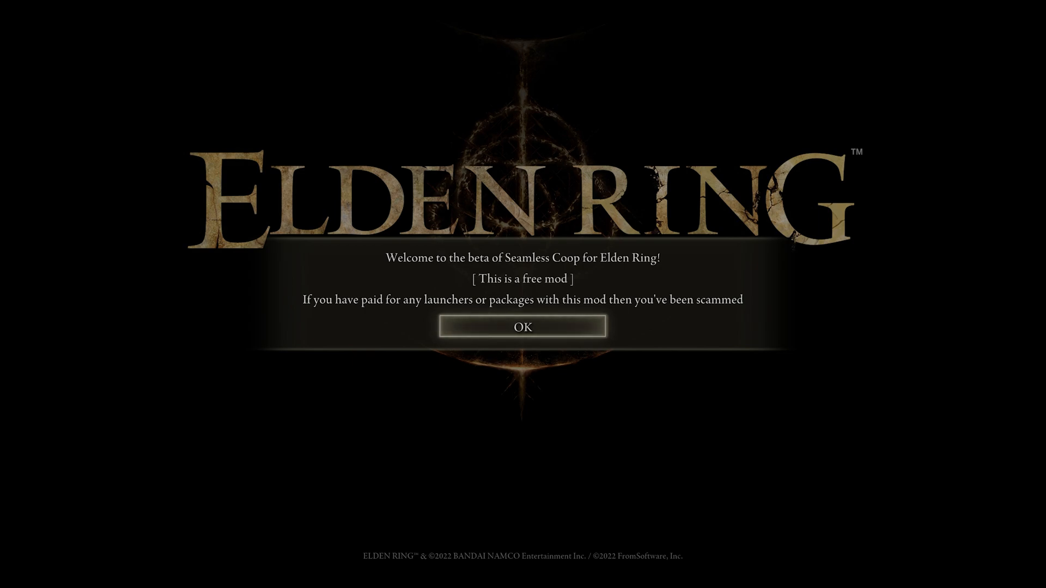
{"action": "left_click", "coordinate": [522, 327]}
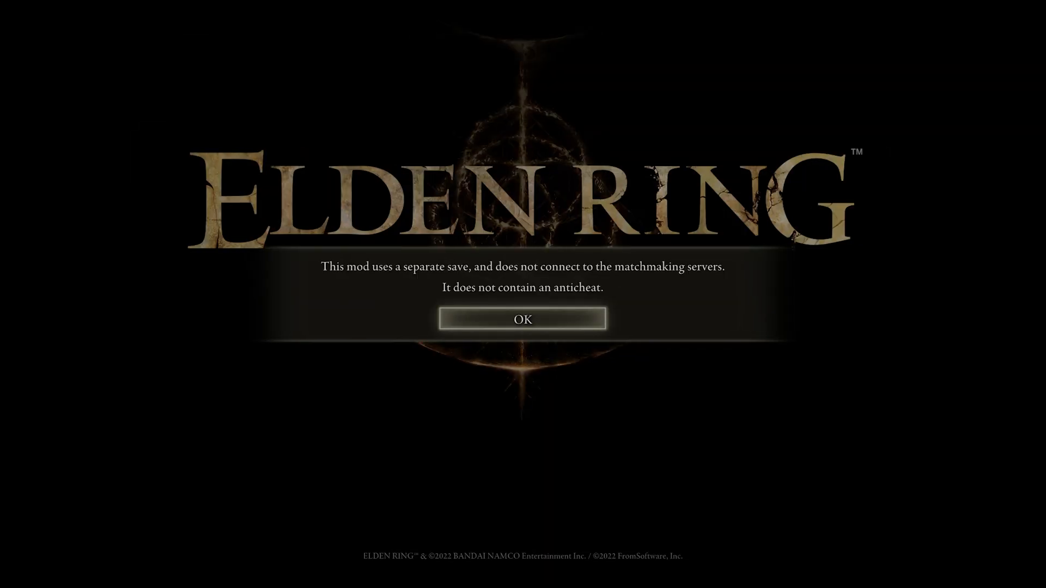
Accept the separate-save notice, check Tiny Great Pot and Effigy of Malenia under Tools, and resume play.
{"action": "left_click", "coordinate": [522, 320]}
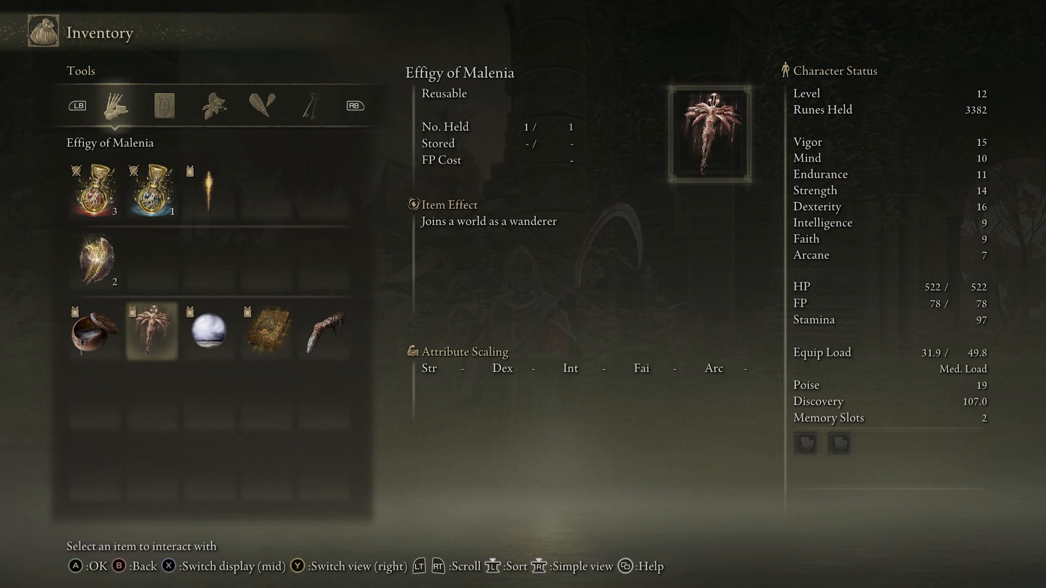
{"action": "left_click", "coordinate": [150, 330]}
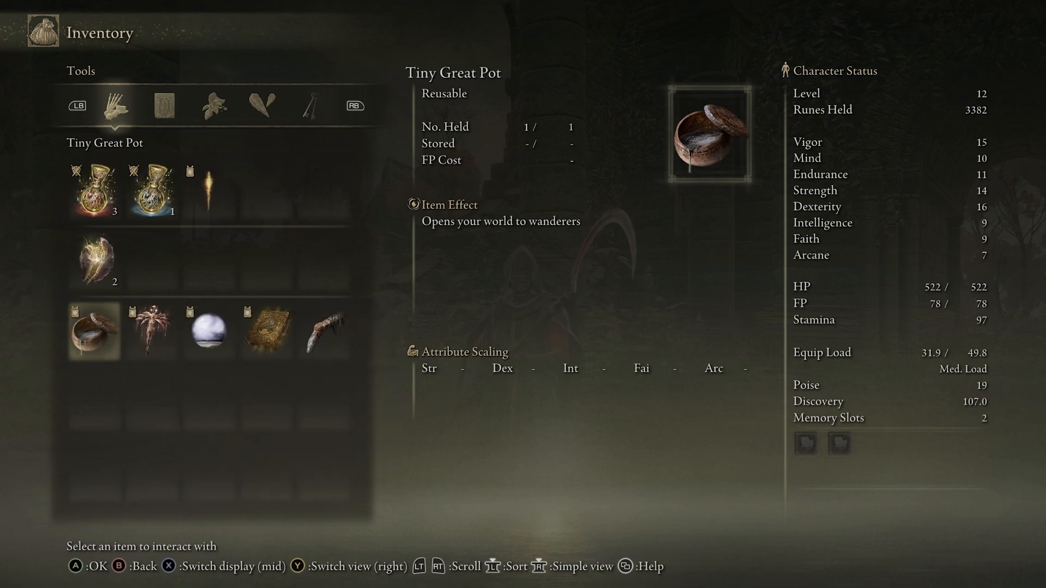
{"action": "key", "text": "b"}
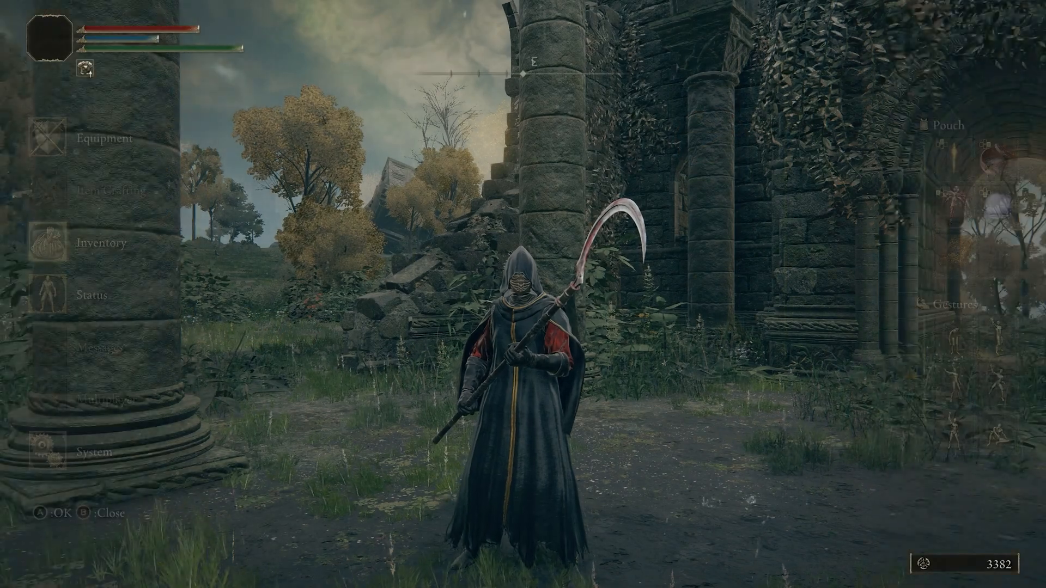